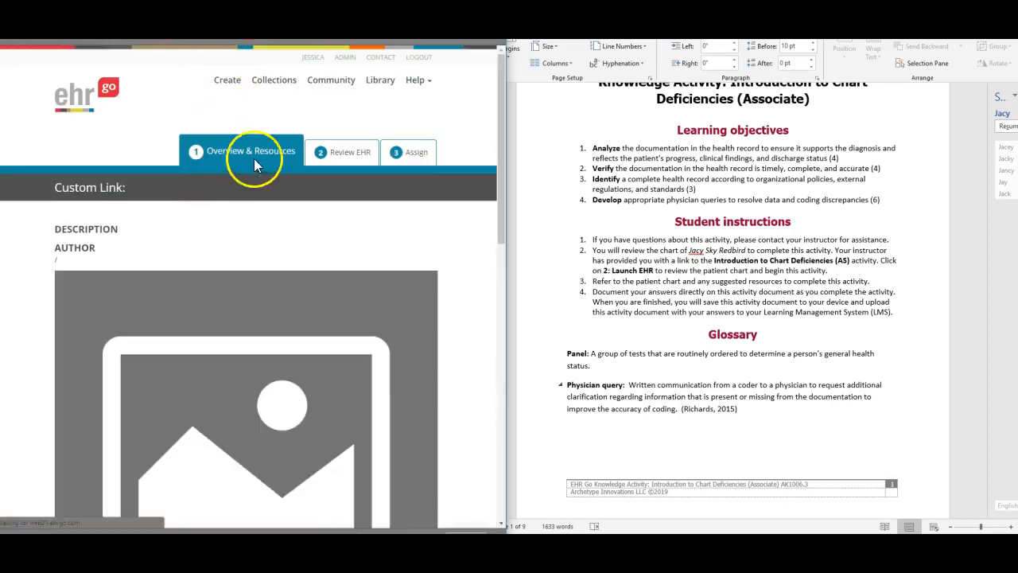
Scroll through the Chart Deficiencies activity description and Topic Resources
{"action": "scroll", "scroll_direction": "down", "scroll_amount": 3}
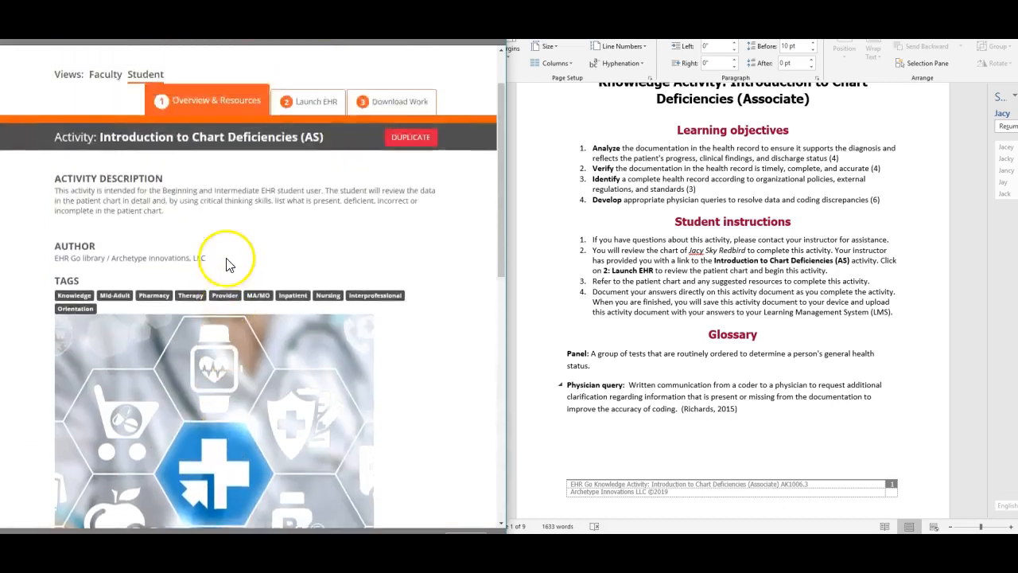
{"action": "scroll", "scroll_direction": "down", "scroll_amount": 3}
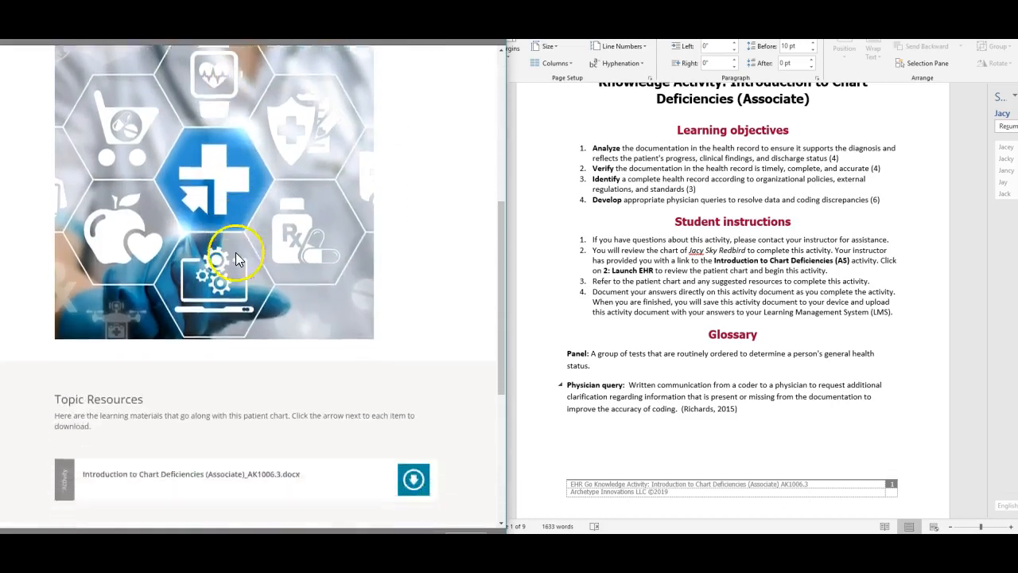
{"action": "scroll", "scroll_direction": "down", "scroll_amount": 3}
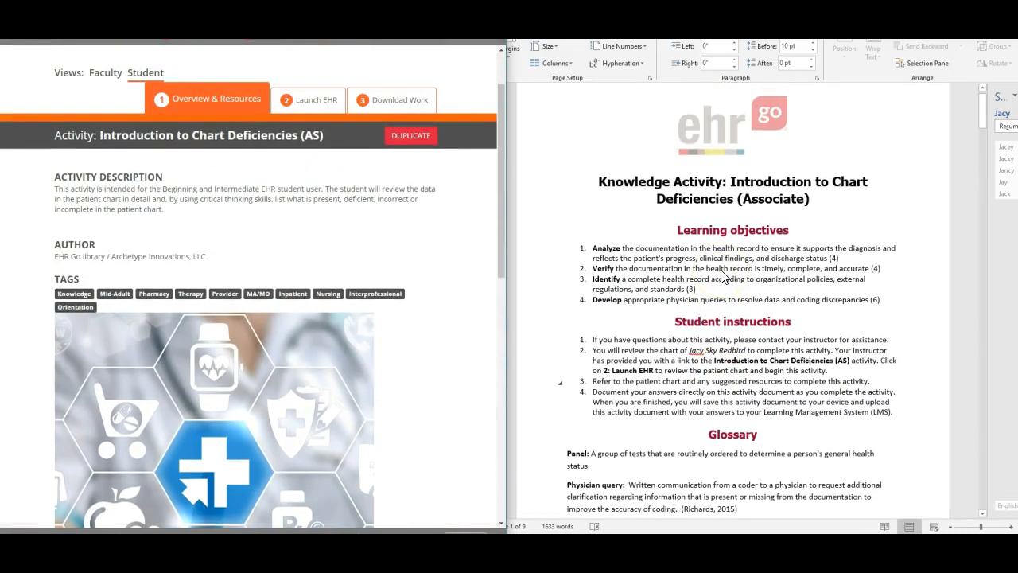
{"action": "scroll", "scroll_direction": "down", "scroll_amount": 3}
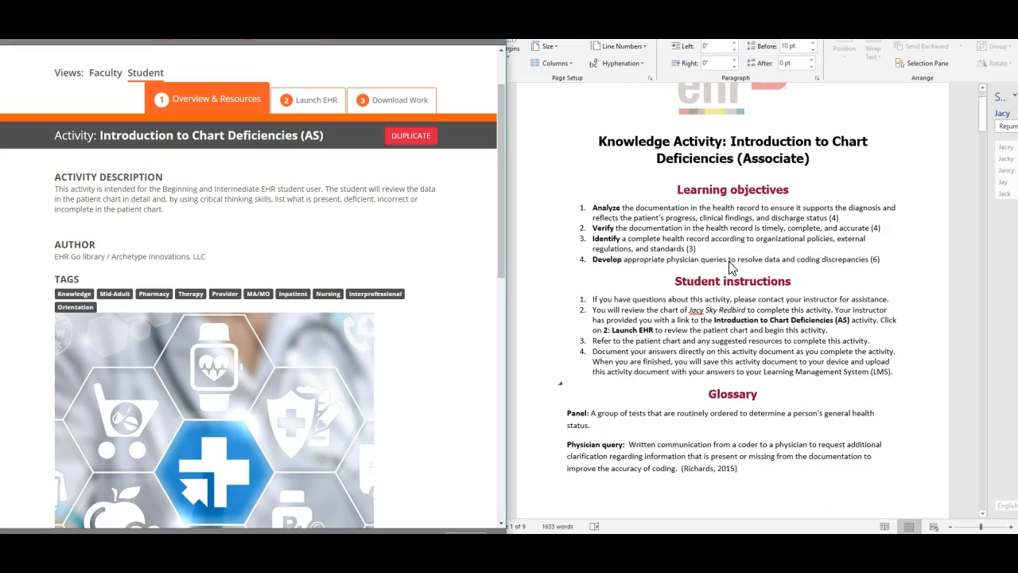
{"action": "scroll", "scroll_direction": "down", "scroll_amount": 3}
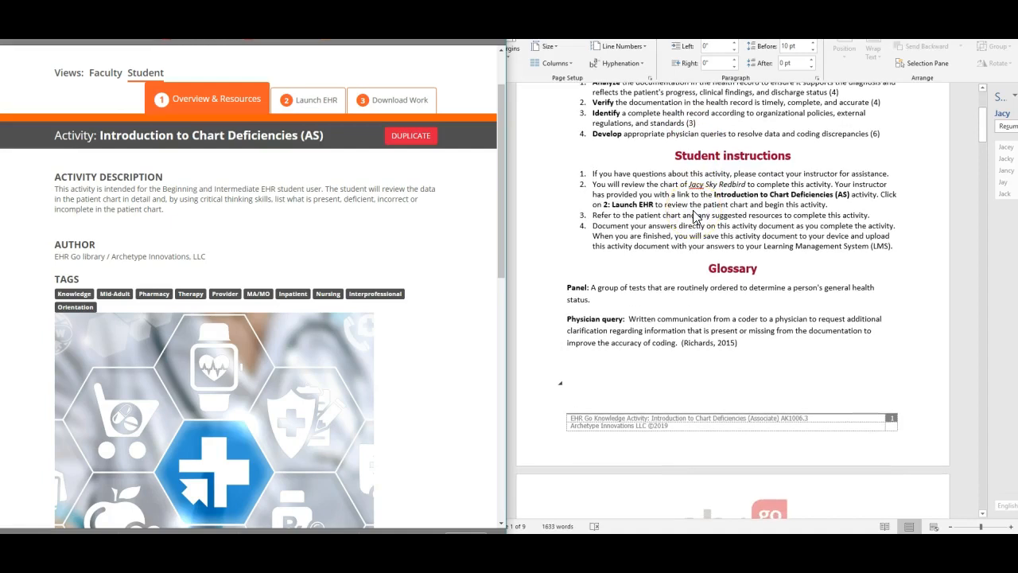
{"action": "mouse_move", "coordinate": [686, 225]}
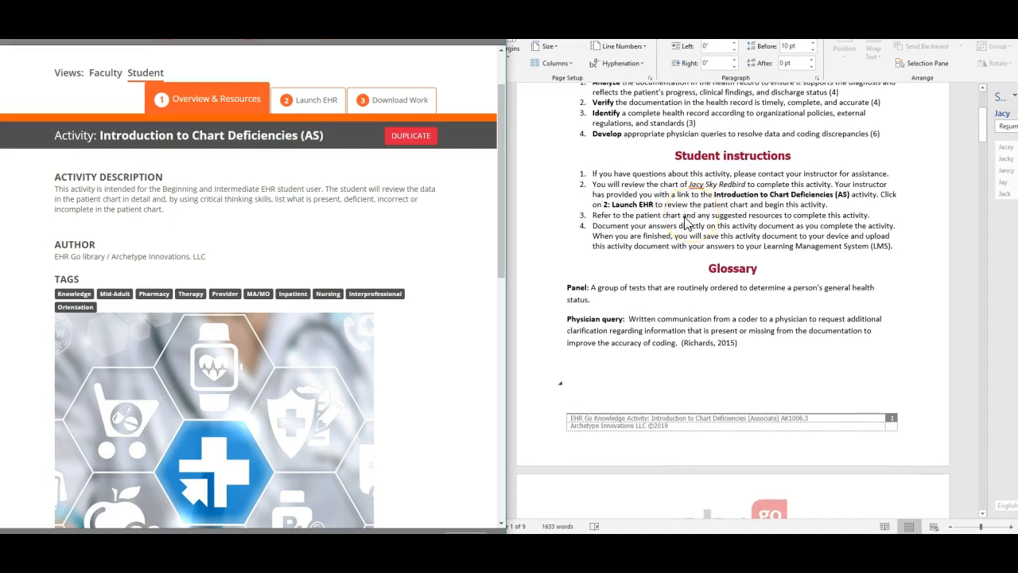
{"action": "scroll", "scroll_direction": "down", "scroll_amount": 3}
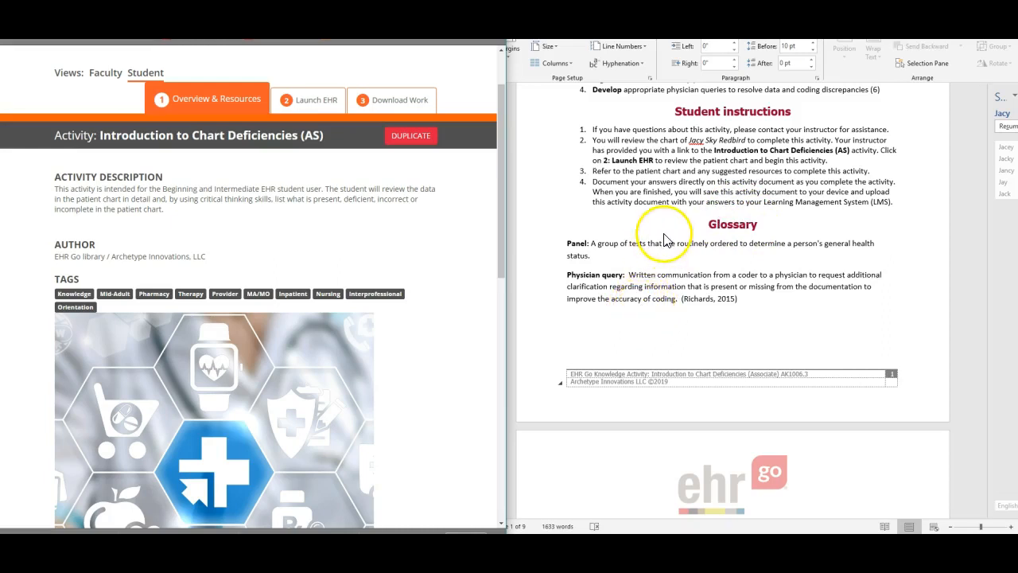
{"action": "mouse_move", "coordinate": [396, 104]}
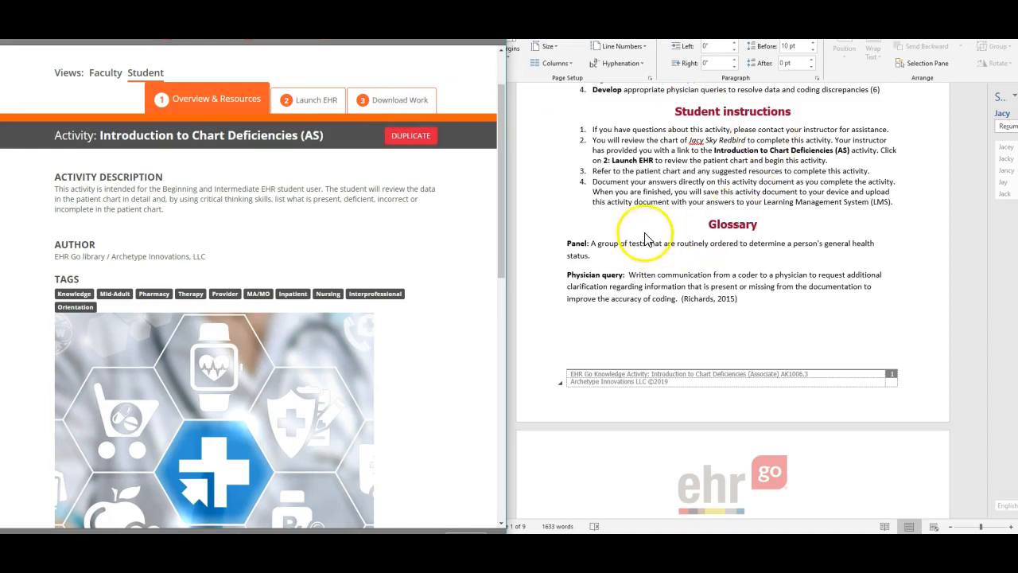
{"action": "mouse_move", "coordinate": [306, 106]}
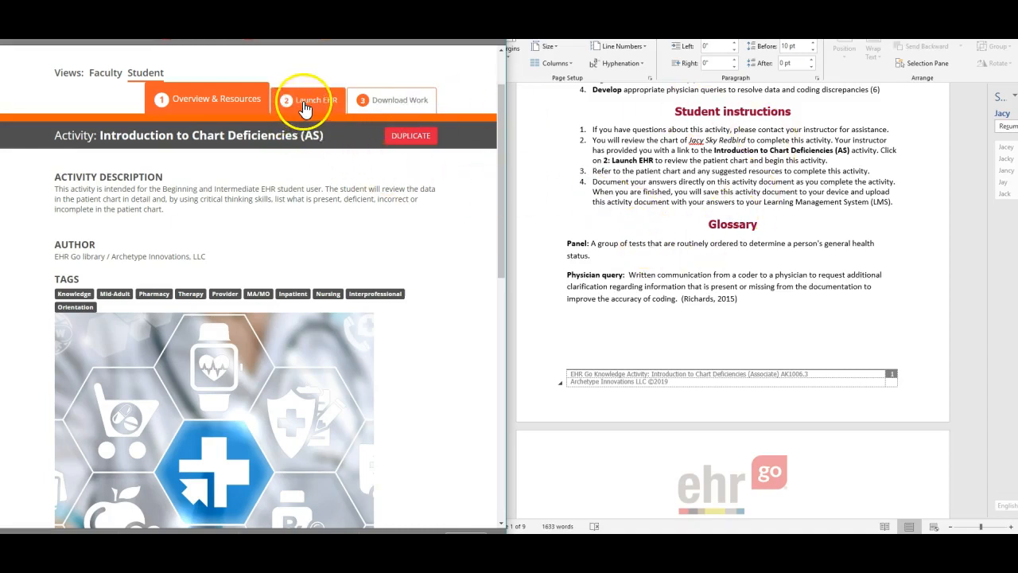
{"action": "left_click", "coordinate": [306, 105]}
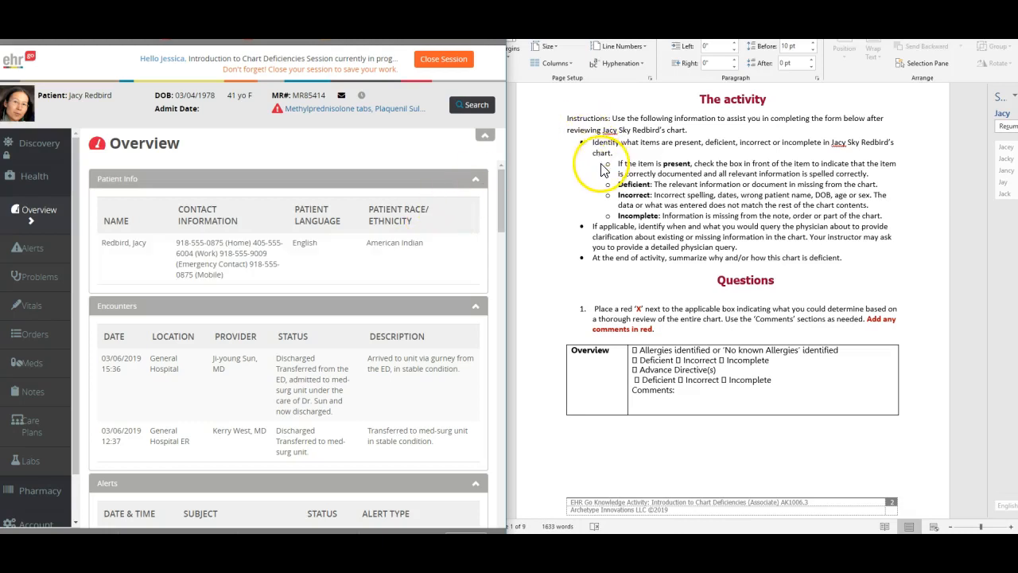
{"action": "mouse_move", "coordinate": [581, 174]}
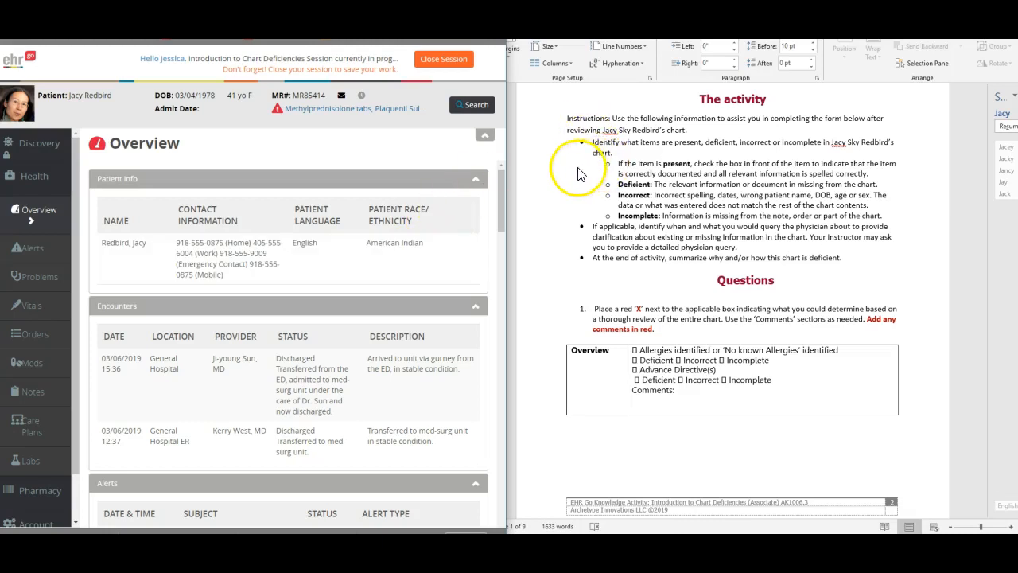
{"action": "mouse_move", "coordinate": [611, 223]}
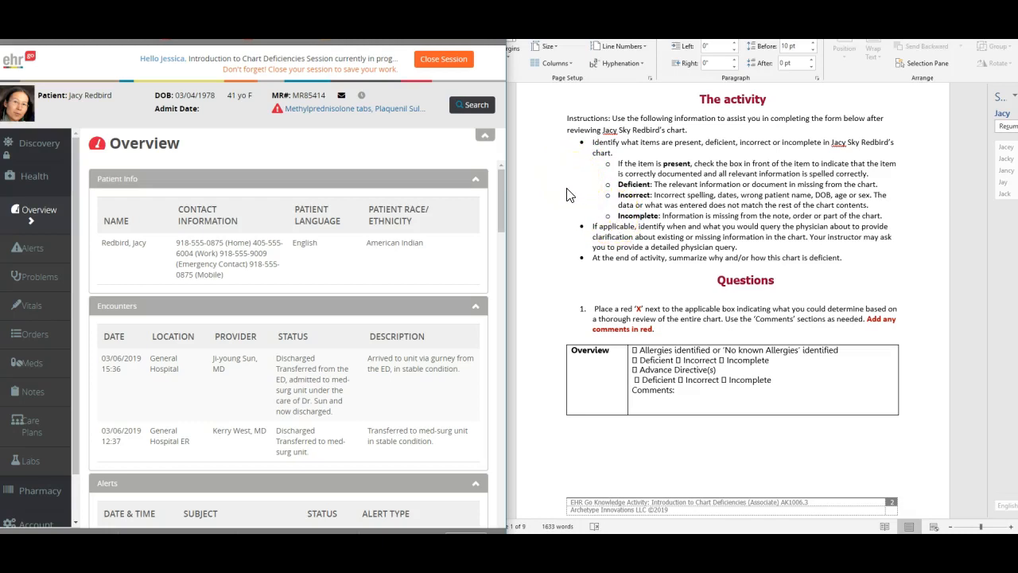
{"action": "mouse_move", "coordinate": [571, 213]}
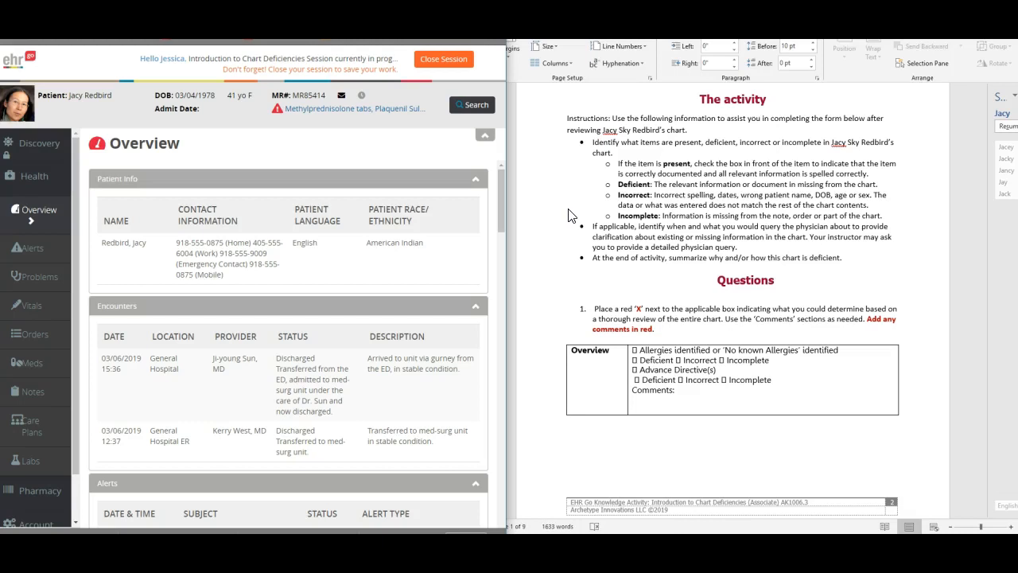
{"action": "mouse_move", "coordinate": [584, 215]}
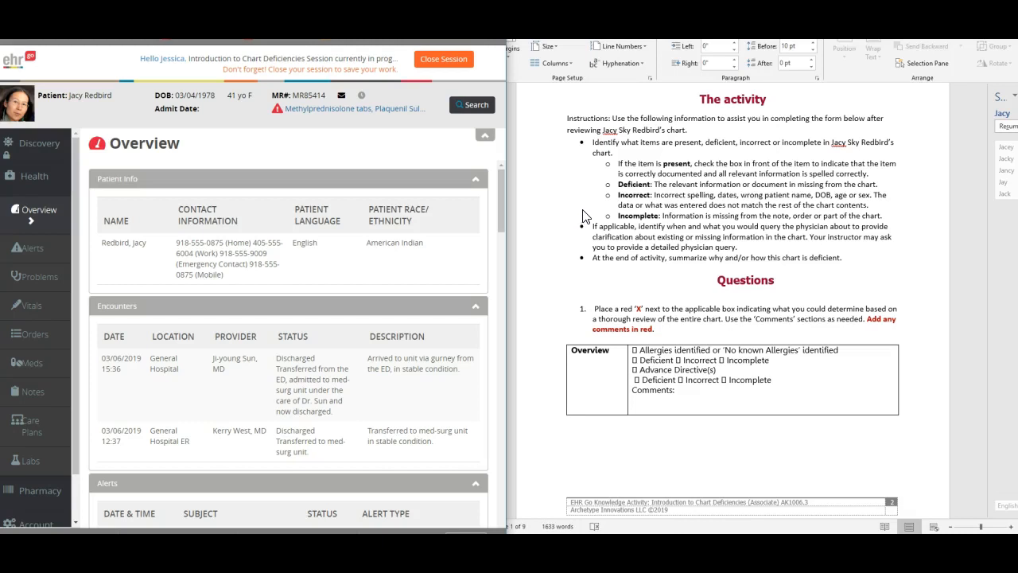
{"action": "scroll", "scroll_direction": "down", "scroll_amount": 3}
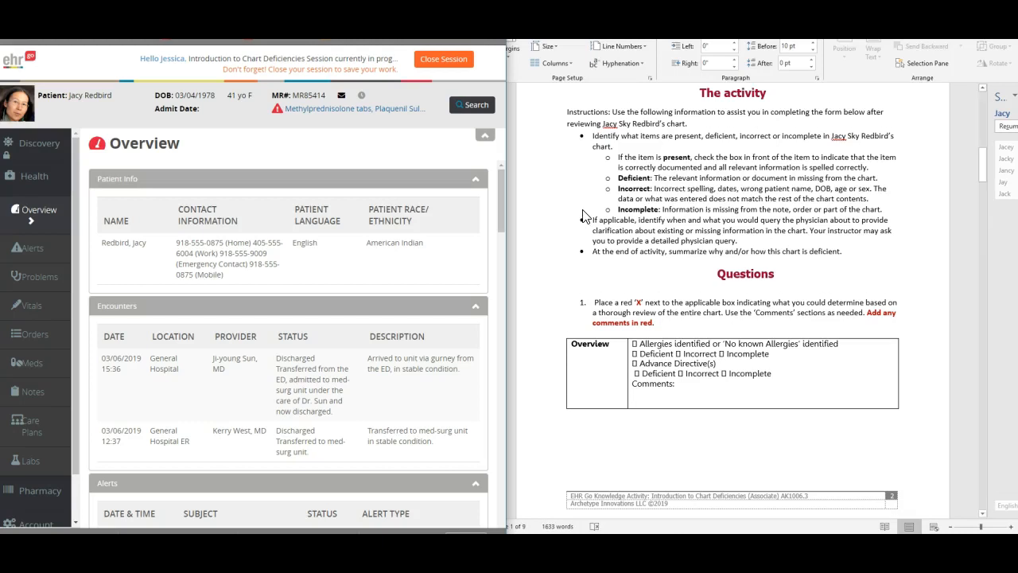
{"action": "scroll", "scroll_direction": "down", "scroll_amount": 3}
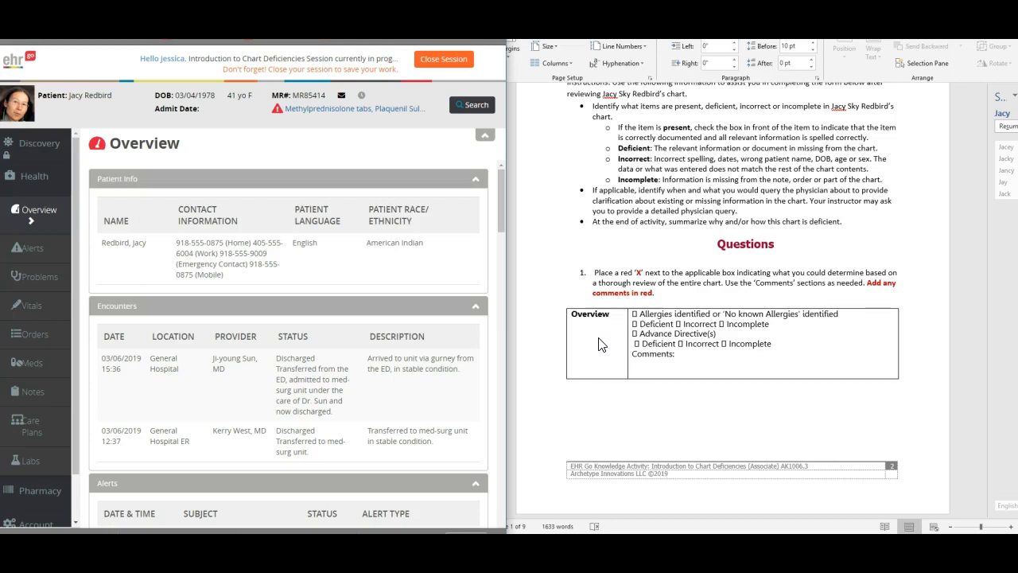
{"action": "mouse_move", "coordinate": [601, 334]}
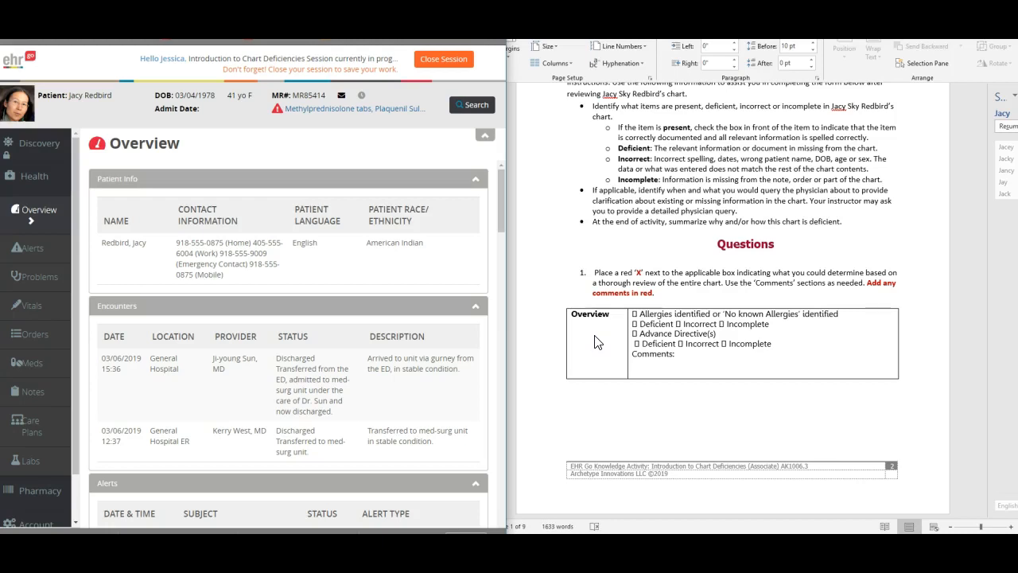
{"action": "scroll", "scroll_direction": "down", "scroll_amount": 3}
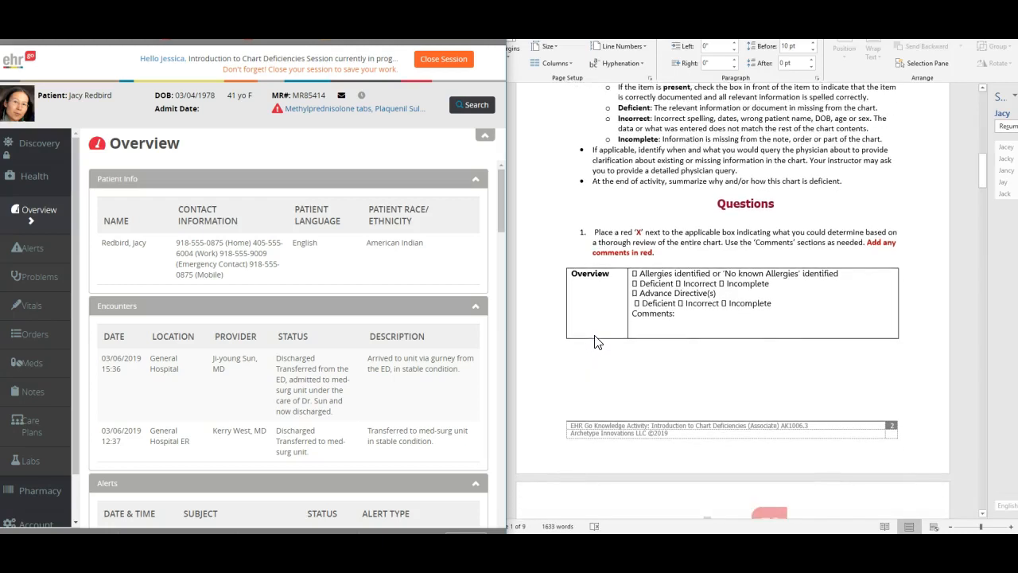
{"action": "scroll", "scroll_direction": "down", "scroll_amount": 3}
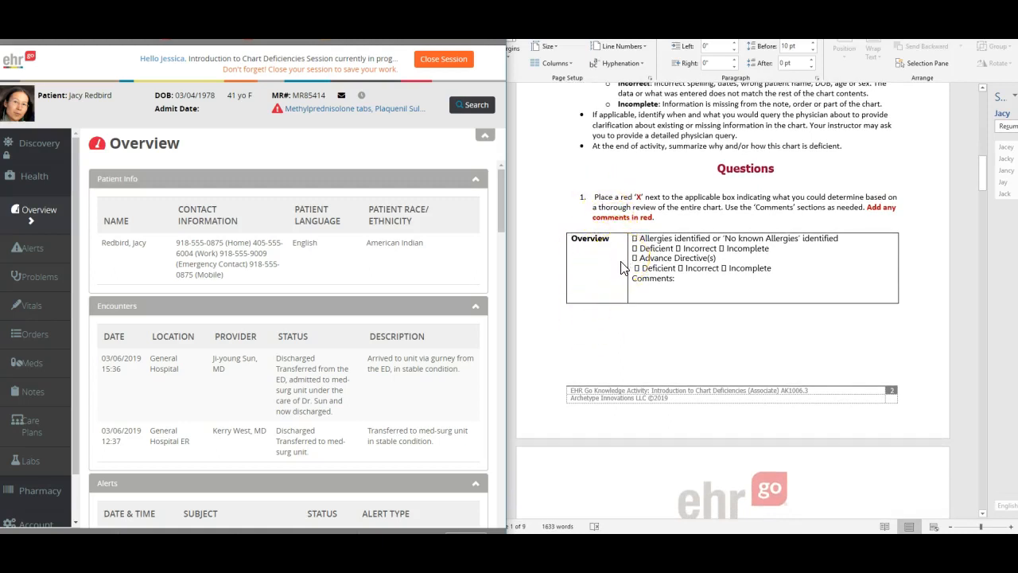
{"action": "scroll", "scroll_direction": "down", "scroll_amount": 3}
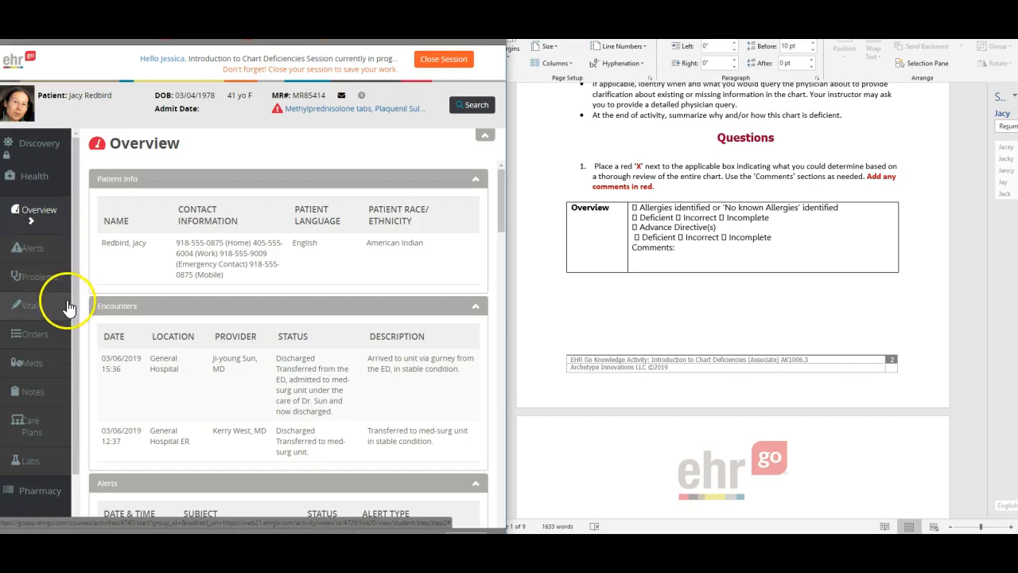
{"action": "mouse_move", "coordinate": [50, 233]}
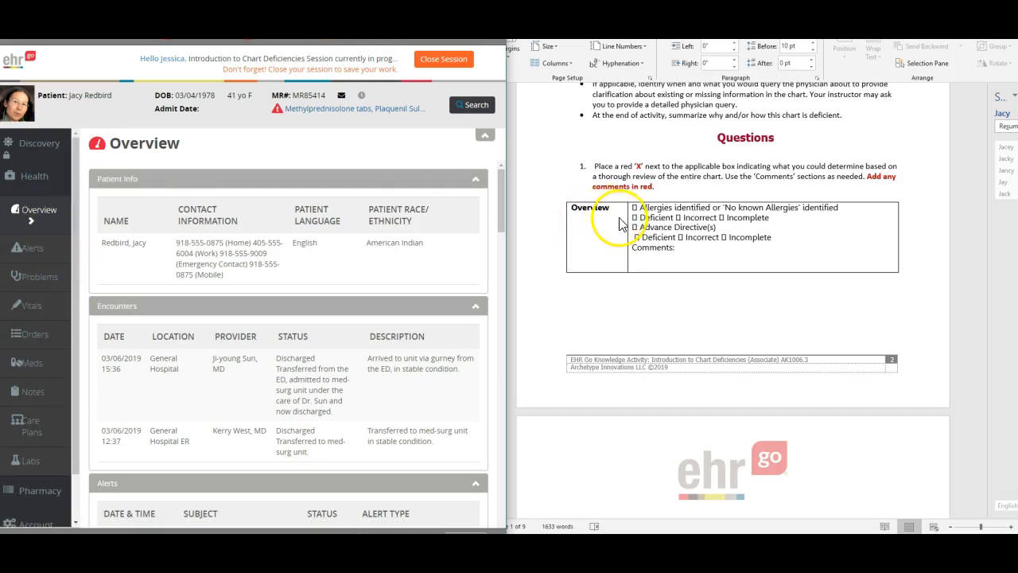
{"action": "scroll", "scroll_direction": "down", "scroll_amount": 3}
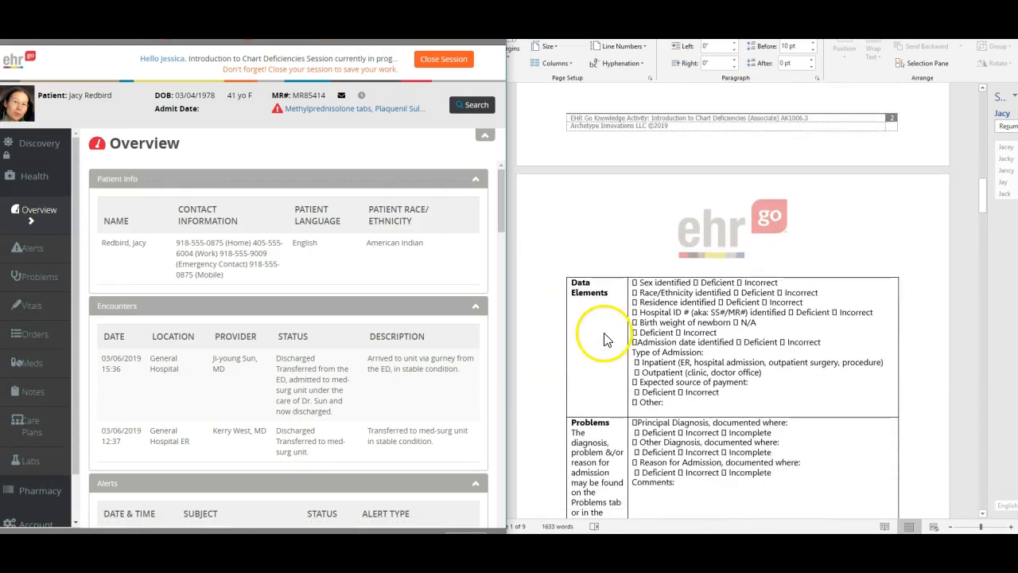
{"action": "scroll", "scroll_direction": "down", "scroll_amount": 3}
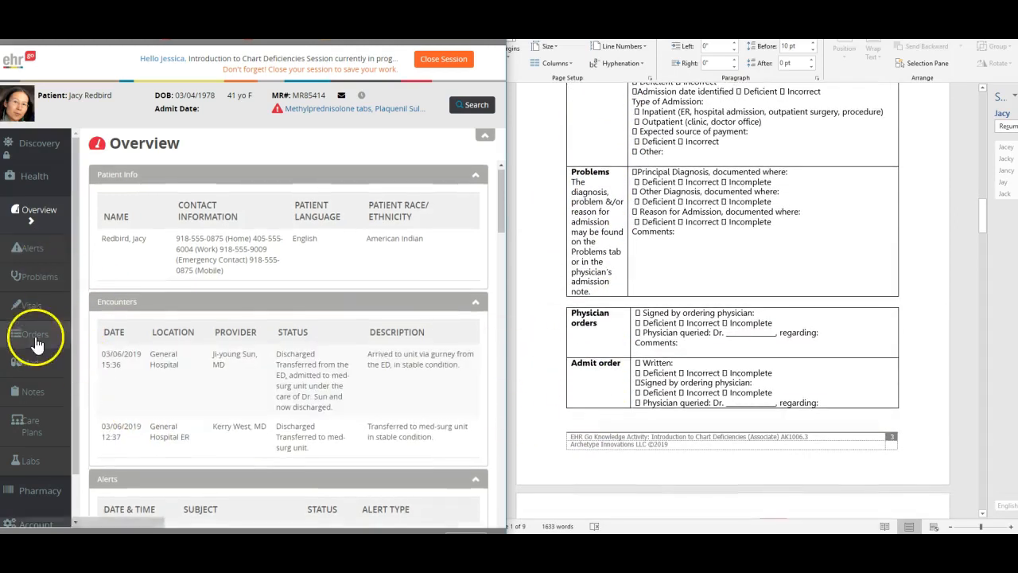
{"action": "scroll", "scroll_direction": "down", "scroll_amount": 3}
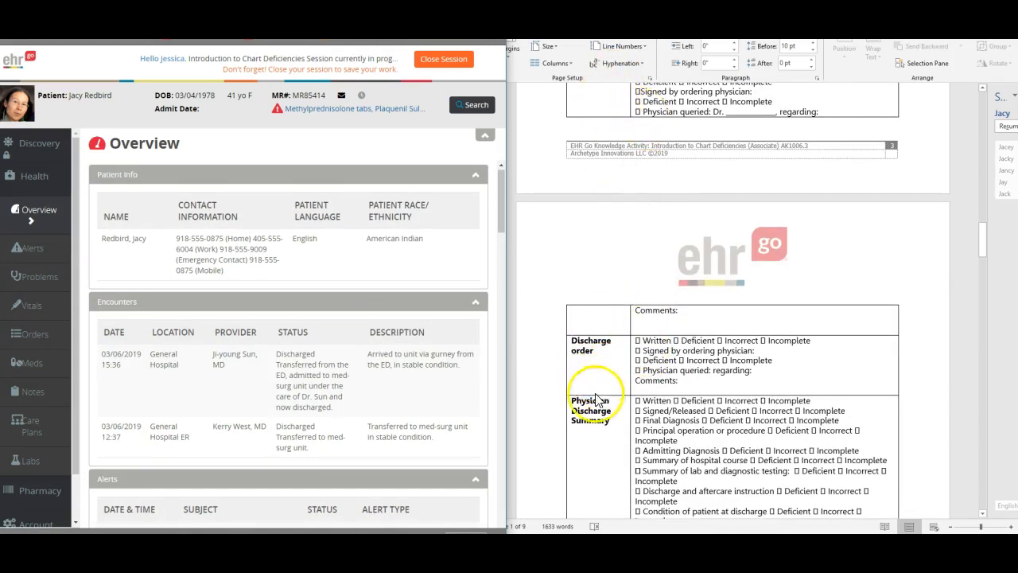
{"action": "scroll", "scroll_direction": "down", "scroll_amount": 3}
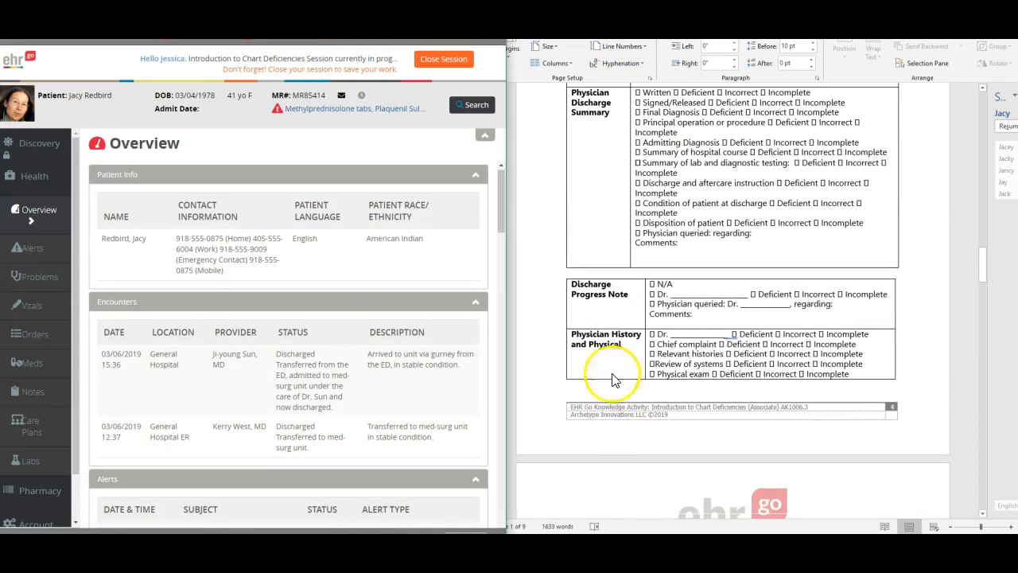
{"action": "scroll", "scroll_direction": "down", "scroll_amount": 3}
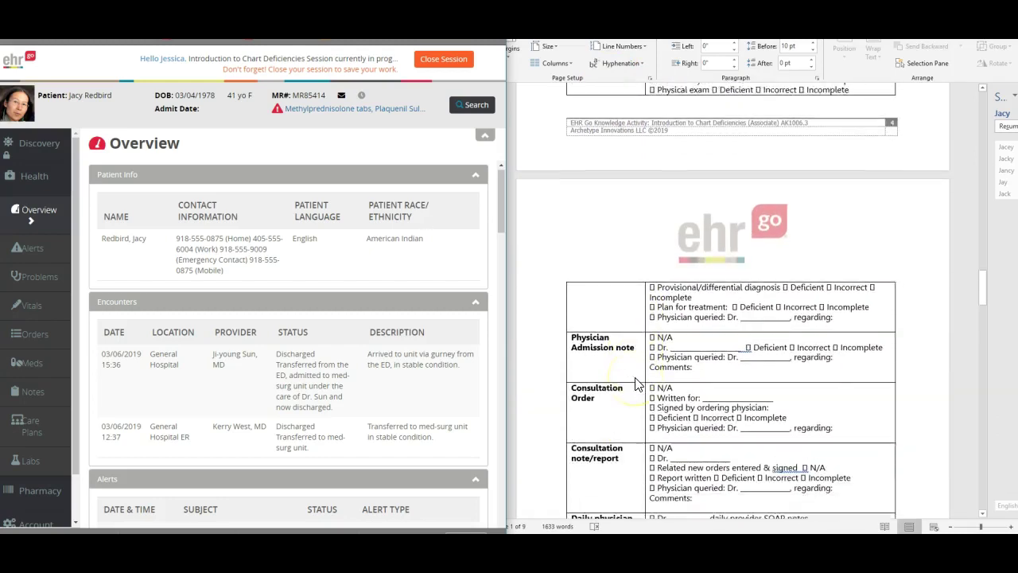
{"action": "scroll", "scroll_direction": "down", "scroll_amount": 3}
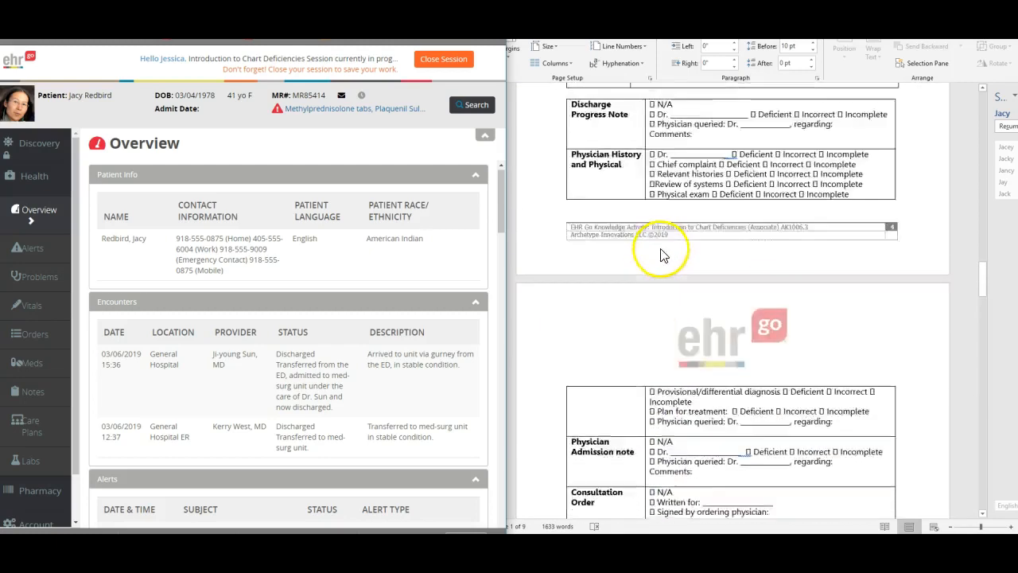
{"action": "scroll", "scroll_direction": "down", "scroll_amount": 3}
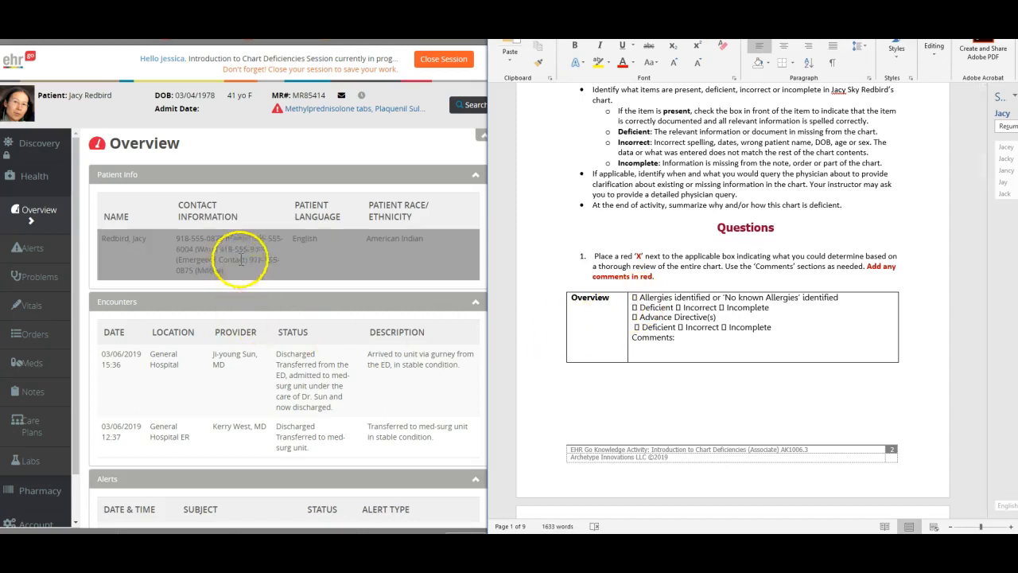
{"action": "scroll", "scroll_direction": "down", "scroll_amount": 3}
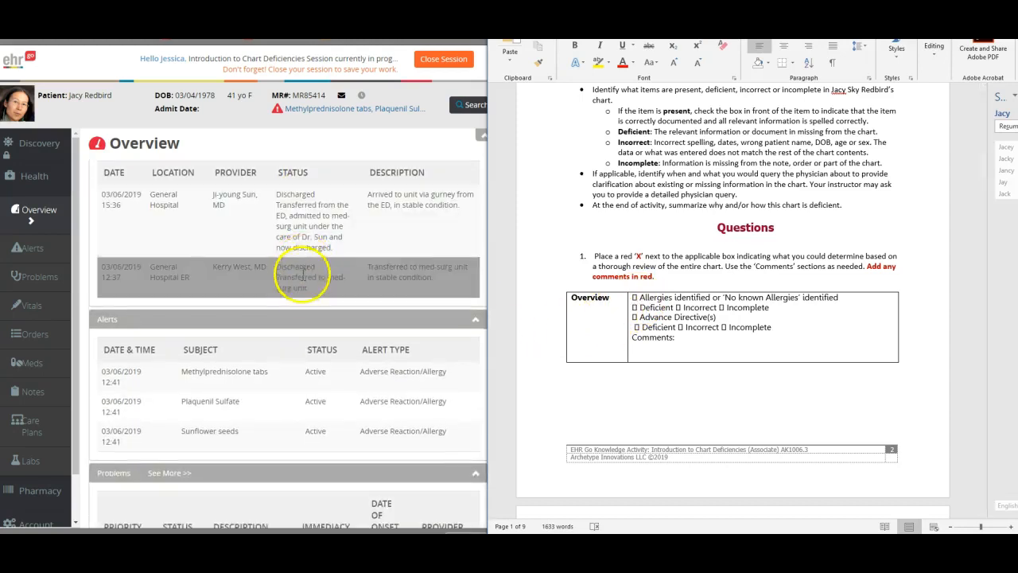
{"action": "scroll", "scroll_direction": "down", "scroll_amount": 3}
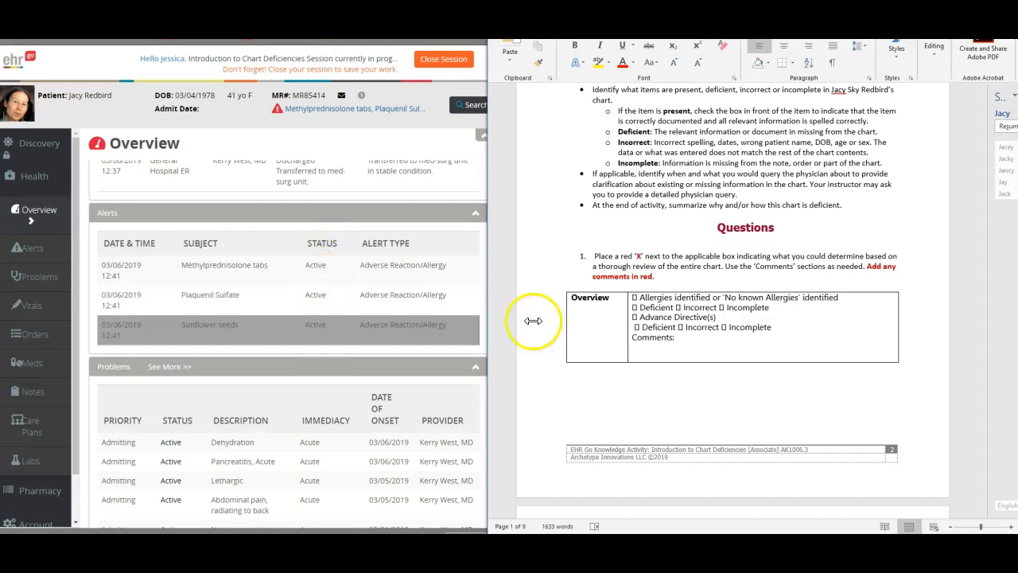
{"action": "mouse_move", "coordinate": [430, 326]}
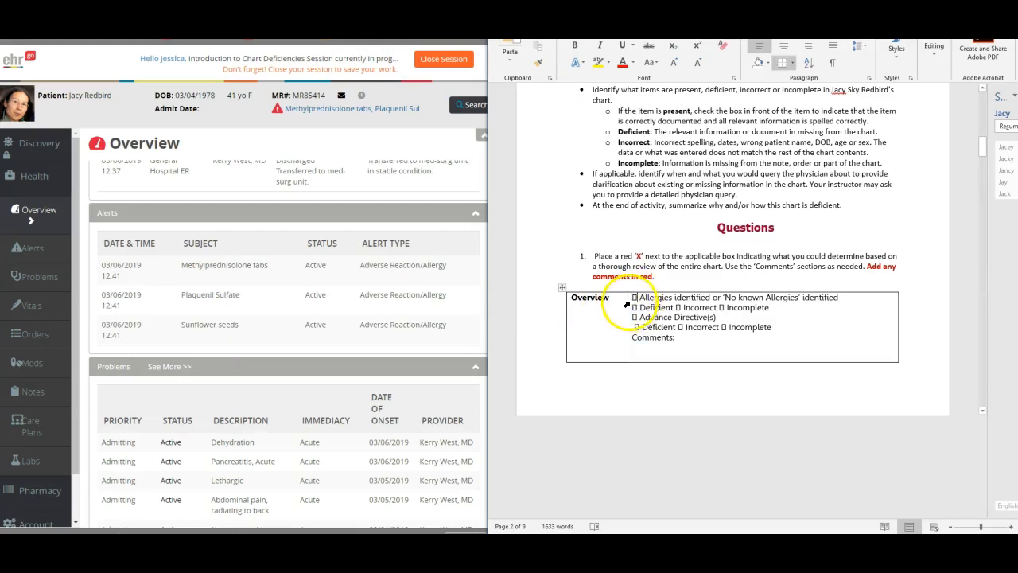
{"action": "left_click", "coordinate": [642, 296]}
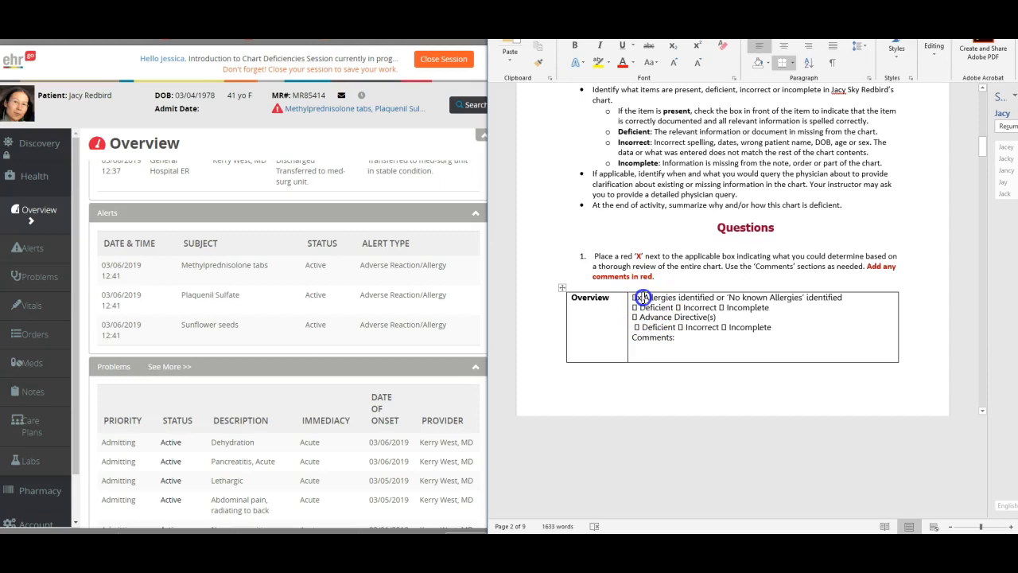
Mark Allergies identified with X and comment: three allergies, appear updated 3/6/19
{"action": "type", "text": "X"}
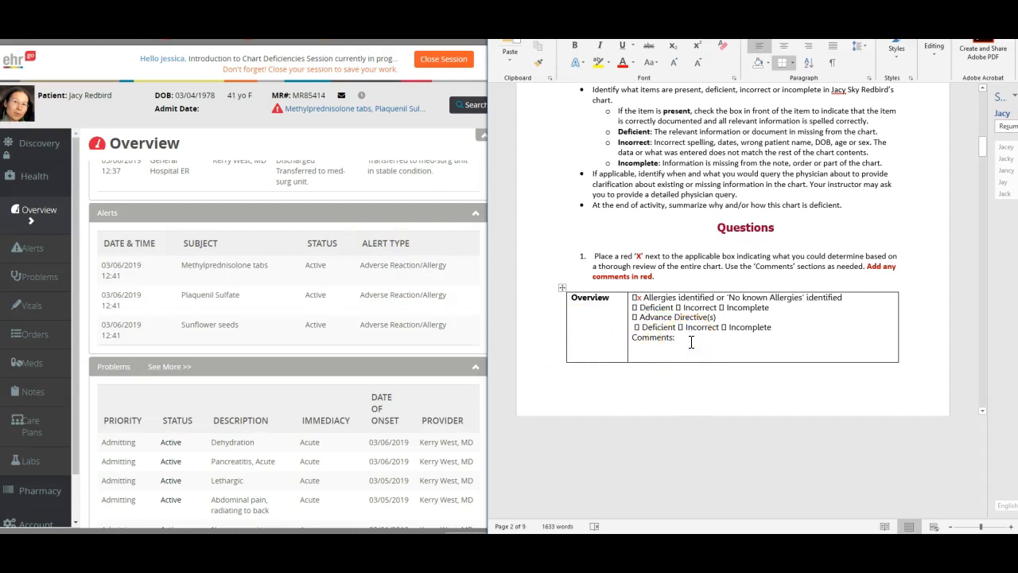
{"action": "type", "text": "thi"}
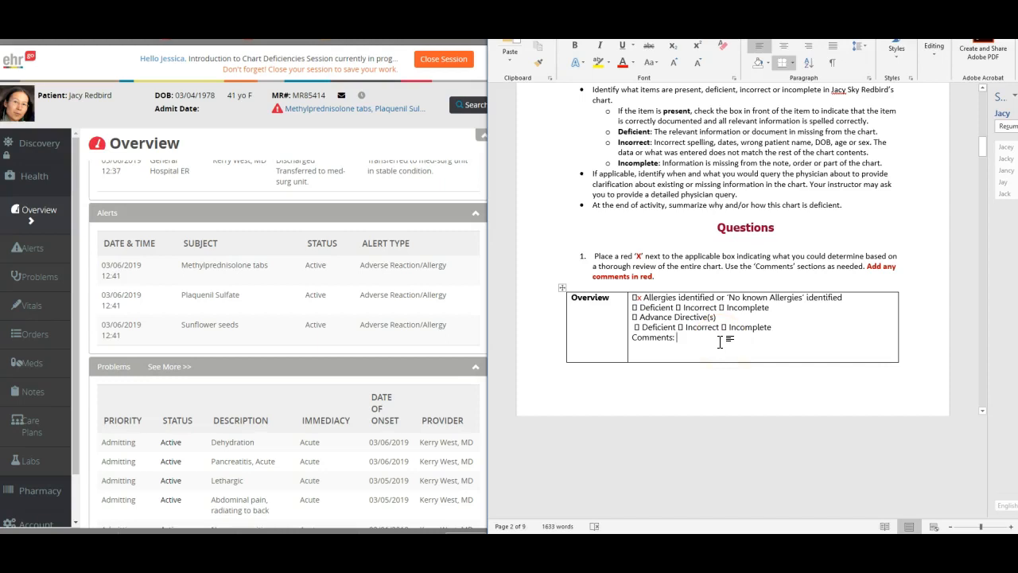
{"action": "type", "text": "three"}
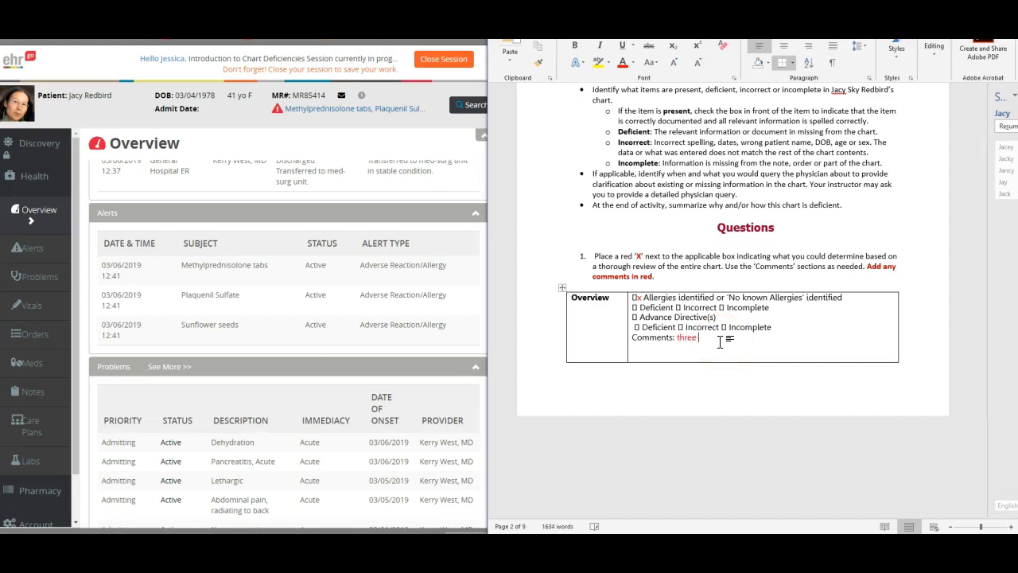
{"action": "type", "text": "allergies identified, last"}
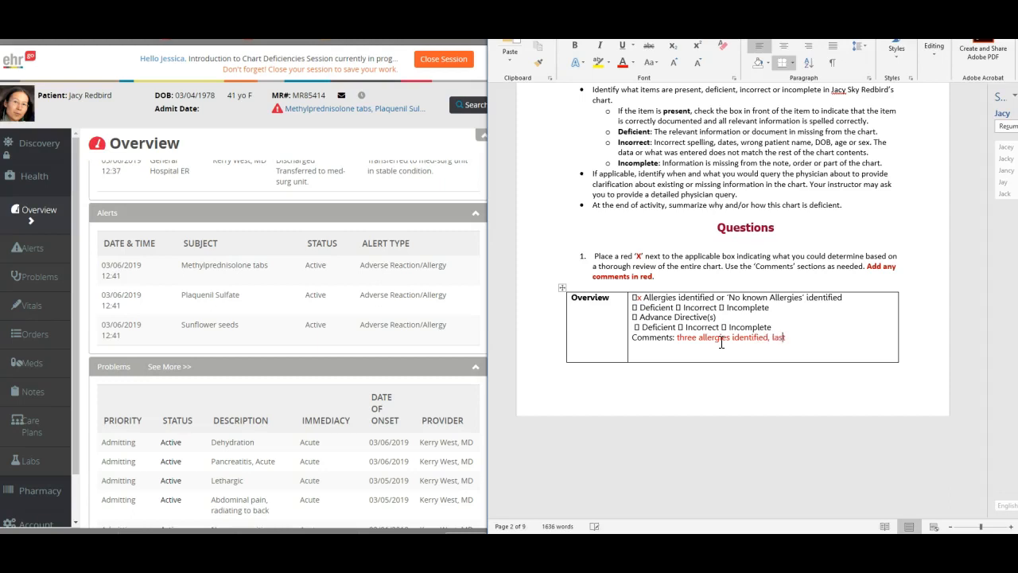
{"action": "type", "text": "appear to be updated on"}
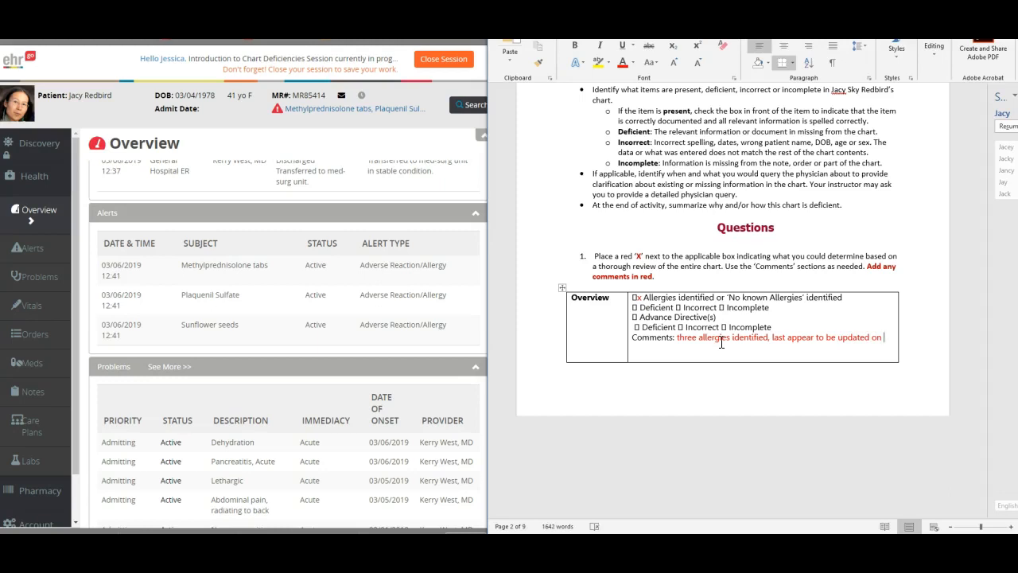
{"action": "type", "text": "3/6/"}
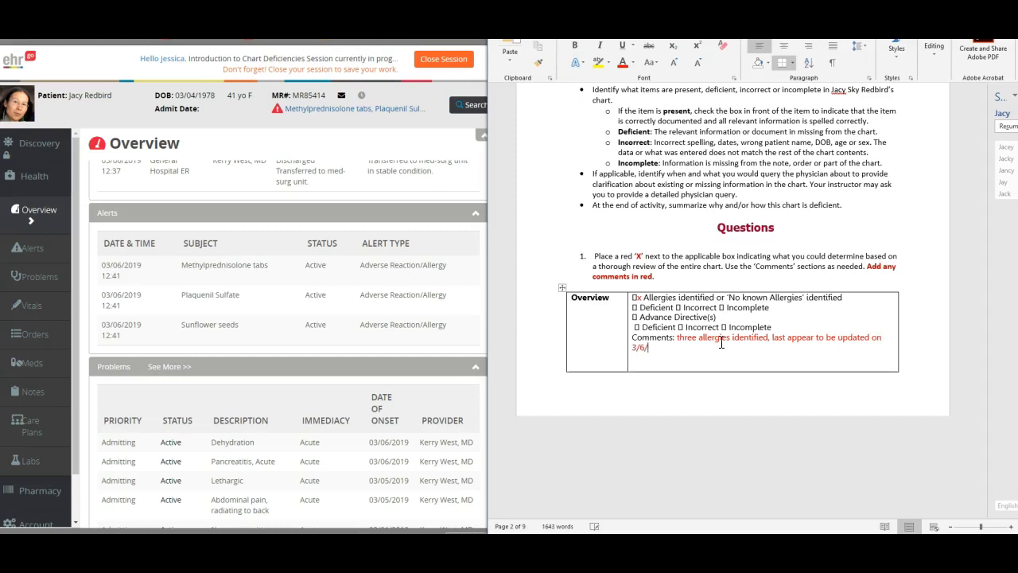
{"action": "type", "text": "19"}
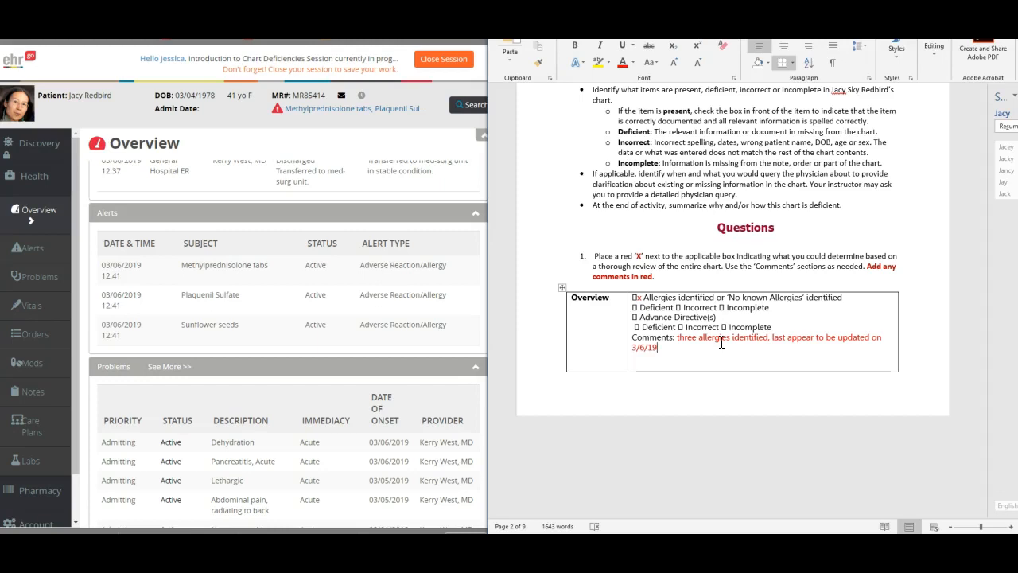
{"action": "scroll", "scroll_direction": "down", "scroll_amount": 3}
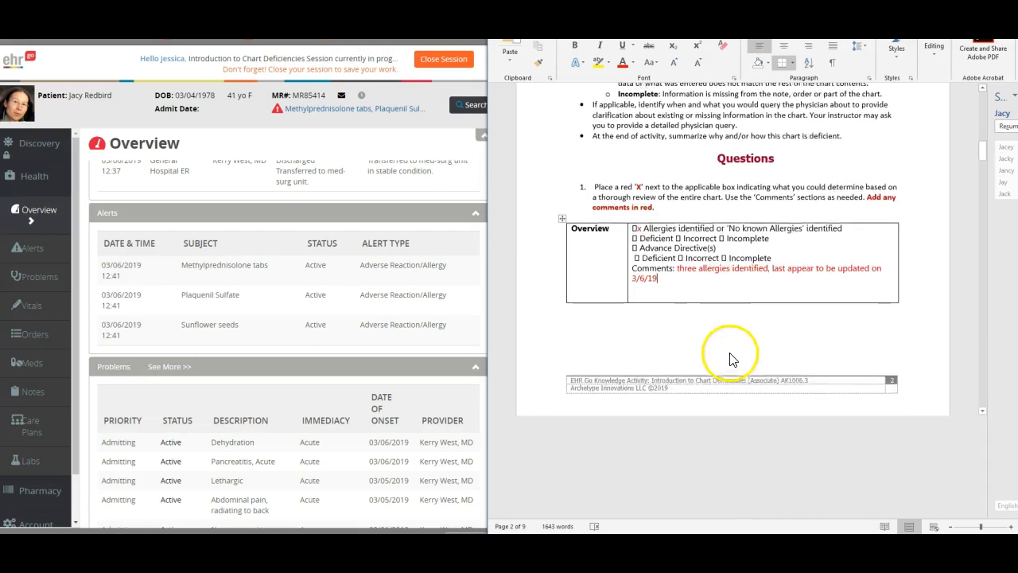
{"action": "scroll", "scroll_direction": "down", "scroll_amount": 3}
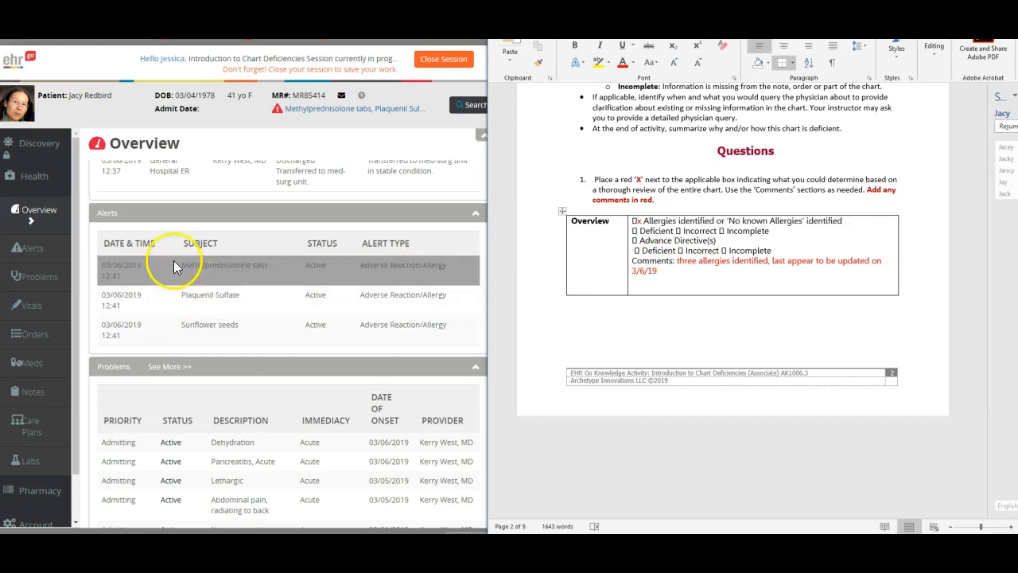
{"action": "scroll", "scroll_direction": "down", "scroll_amount": 3}
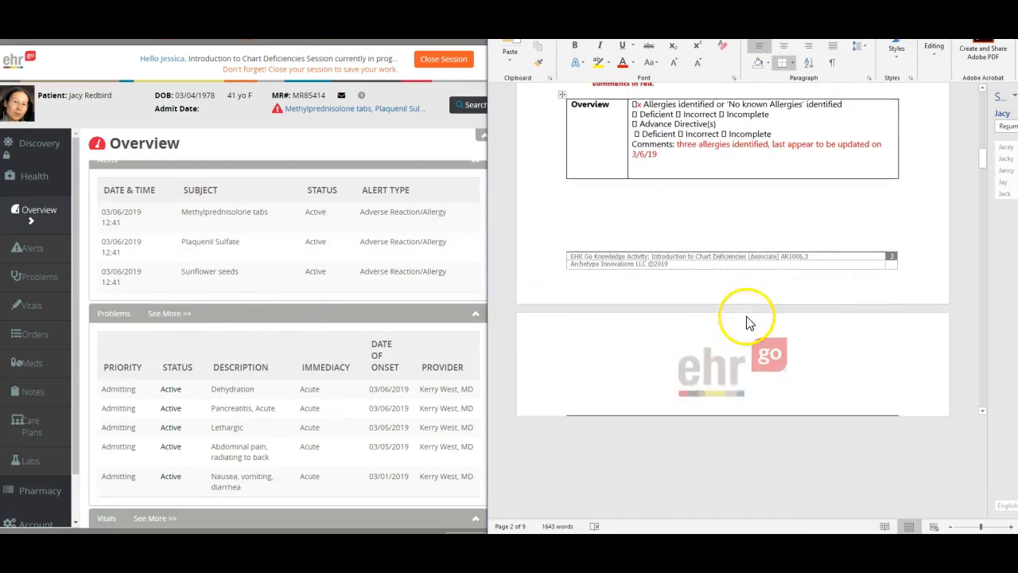
{"action": "scroll", "scroll_direction": "down", "scroll_amount": 3}
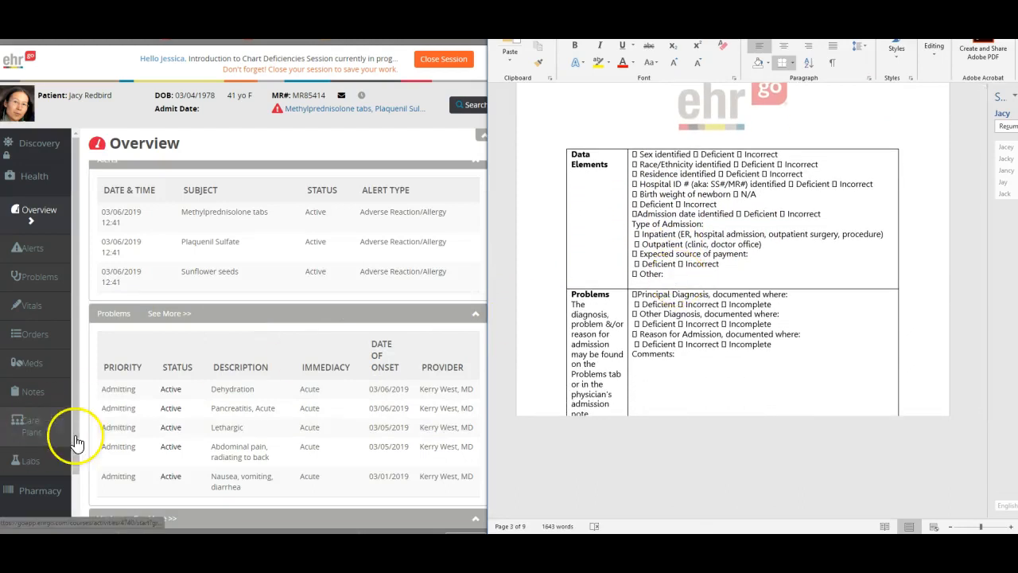
{"action": "scroll", "scroll_direction": "down", "scroll_amount": 3}
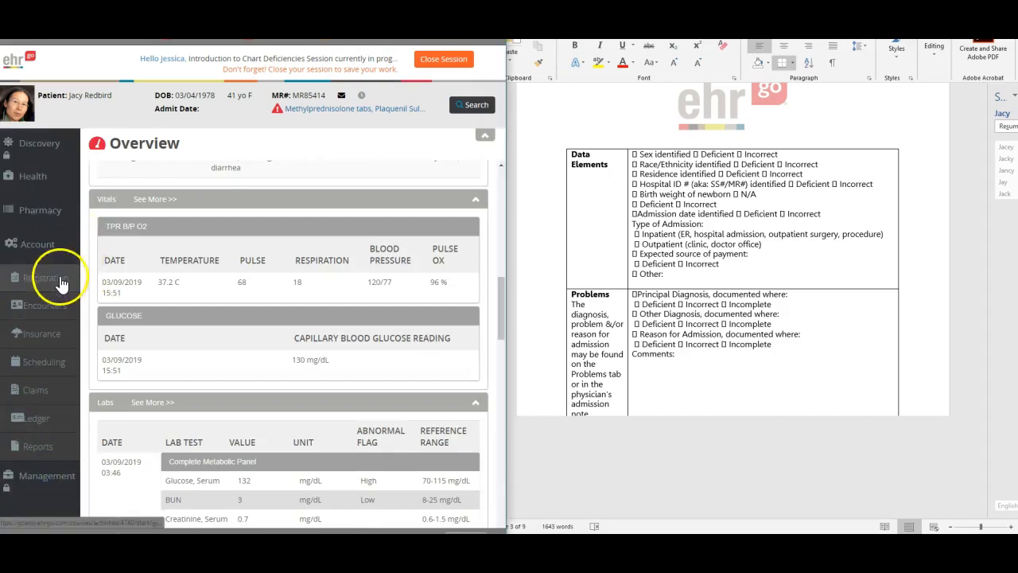
{"action": "left_click", "coordinate": [36, 277]}
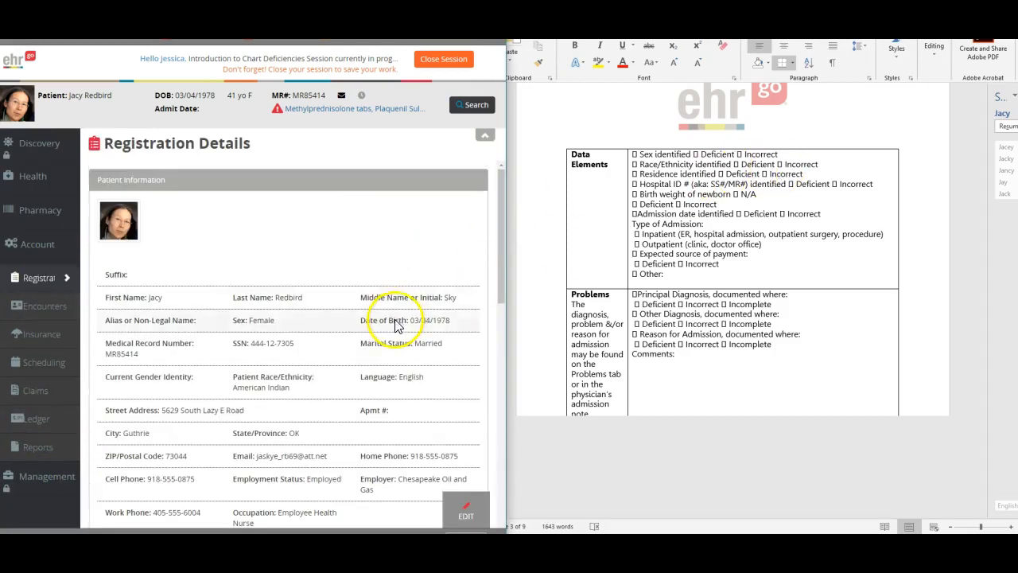
{"action": "scroll", "scroll_direction": "down", "scroll_amount": 3}
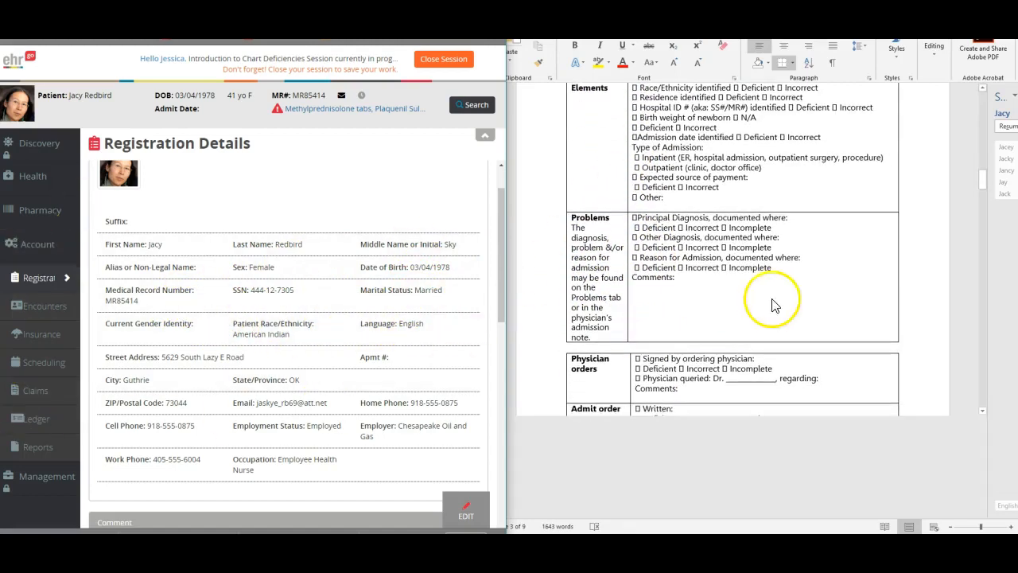
{"action": "scroll", "scroll_direction": "down", "scroll_amount": 3}
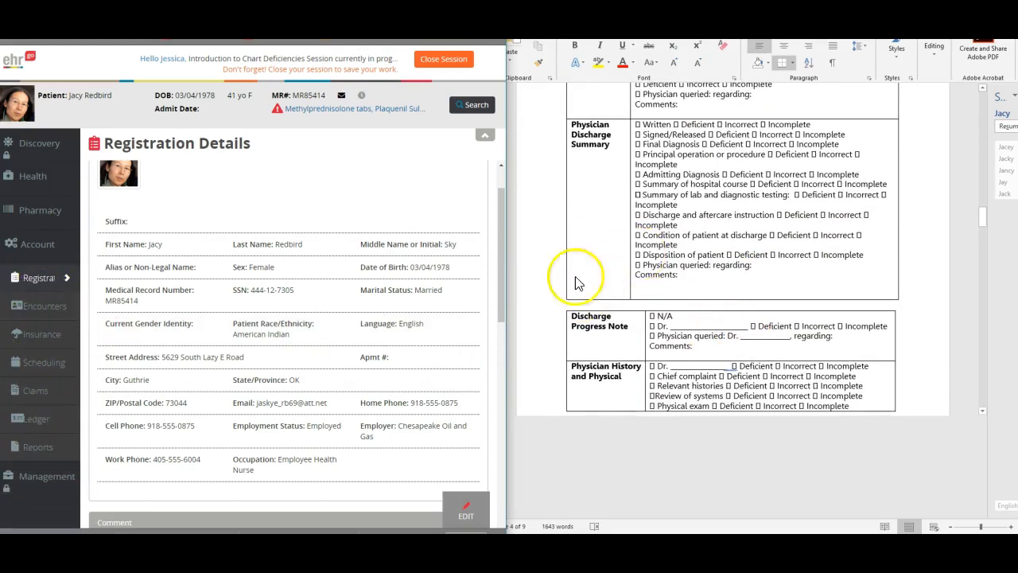
{"action": "scroll", "scroll_direction": "down", "scroll_amount": 3}
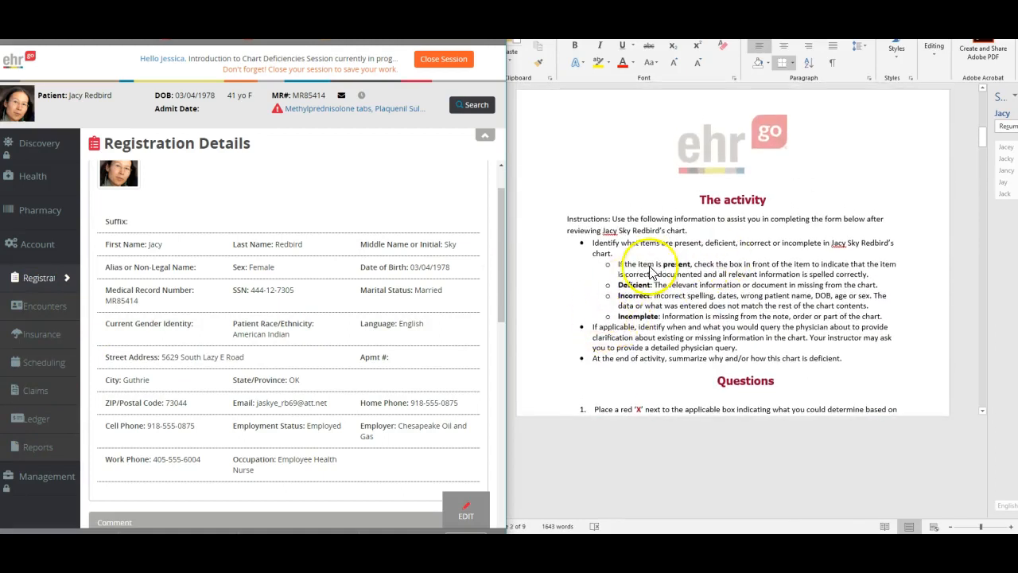
{"action": "mouse_move", "coordinate": [630, 297]}
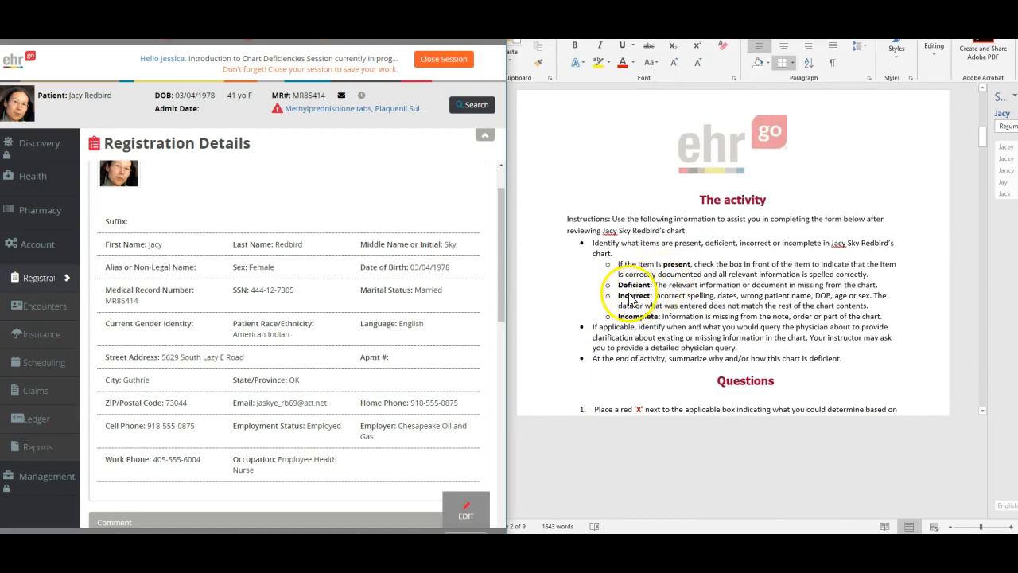
{"action": "mouse_move", "coordinate": [601, 98]}
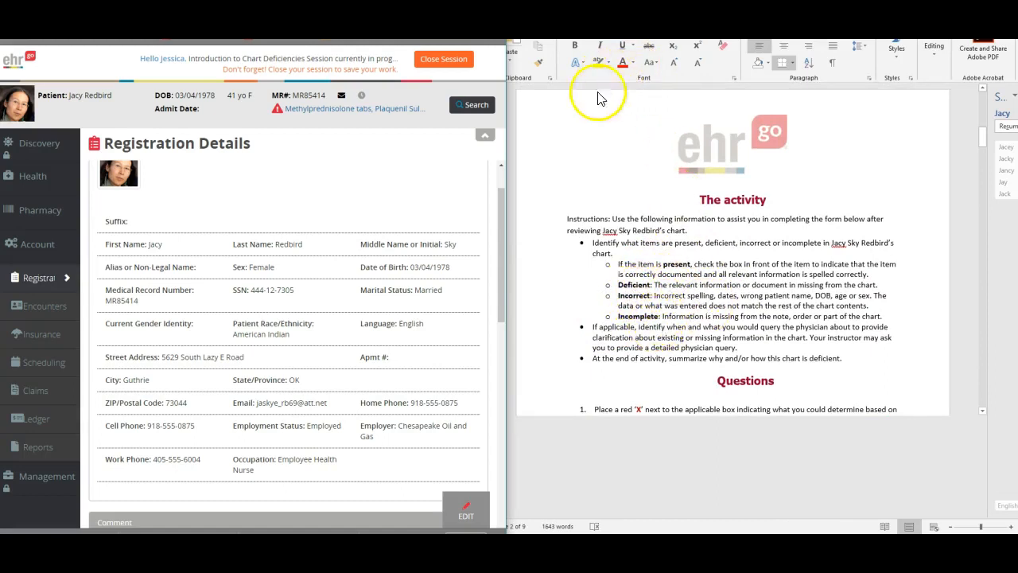
{"action": "scroll", "scroll_direction": "down", "scroll_amount": 3}
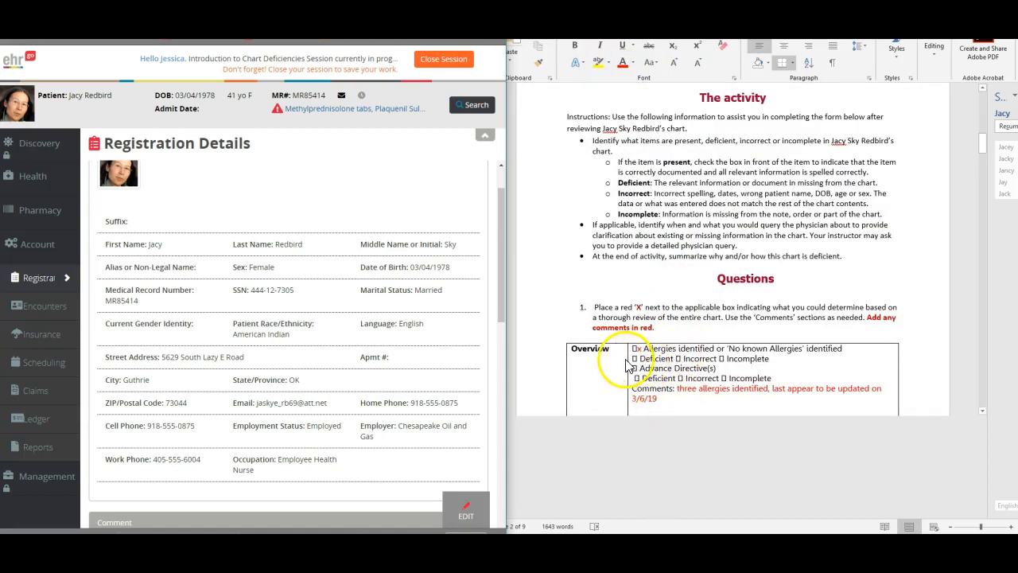
{"action": "scroll", "scroll_direction": "down", "scroll_amount": 3}
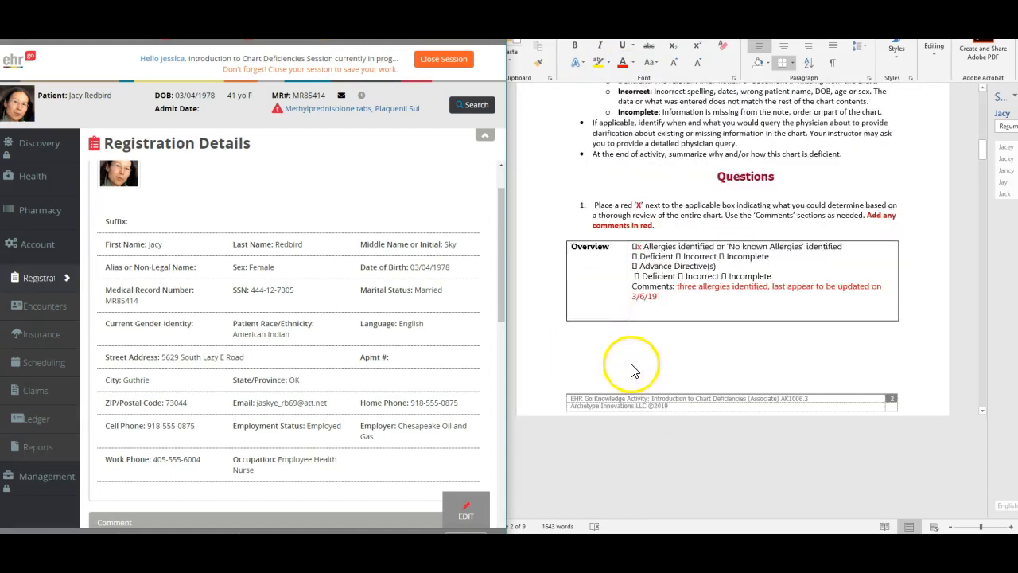
{"action": "scroll", "scroll_direction": "down", "scroll_amount": 3}
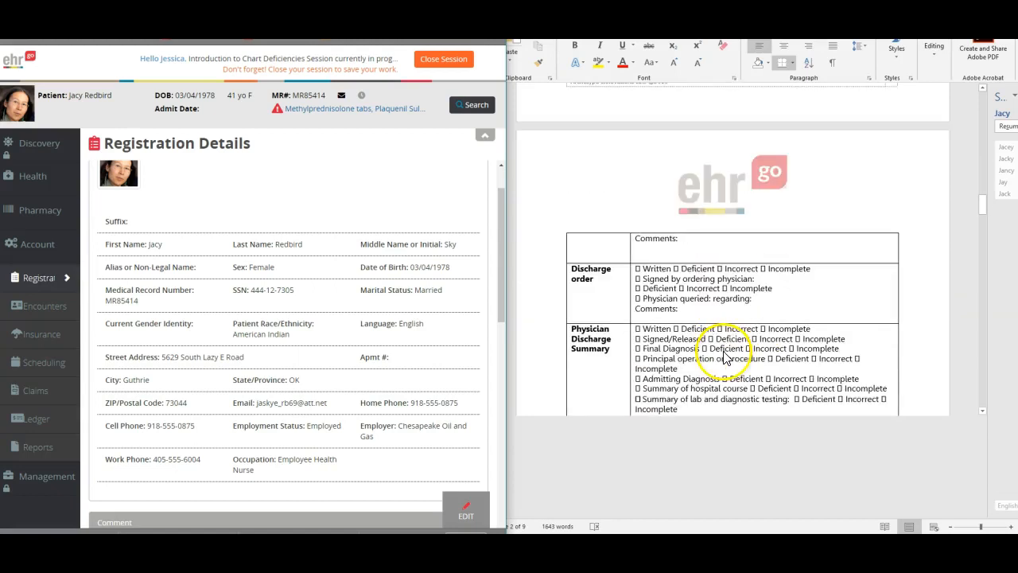
{"action": "scroll", "scroll_direction": "down", "scroll_amount": 3}
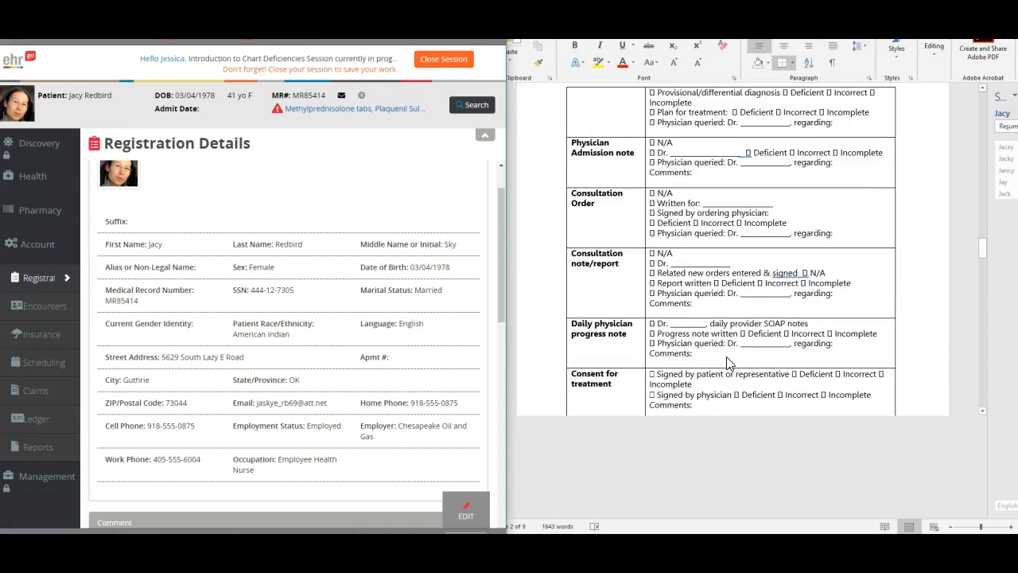
{"action": "scroll", "scroll_direction": "down", "scroll_amount": 3}
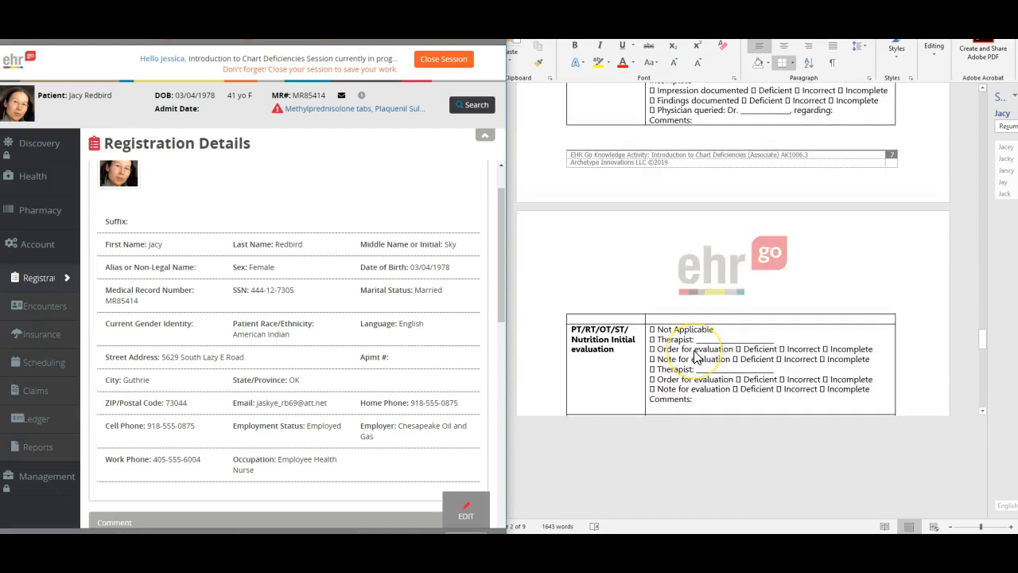
{"action": "scroll", "scroll_direction": "down", "scroll_amount": 3}
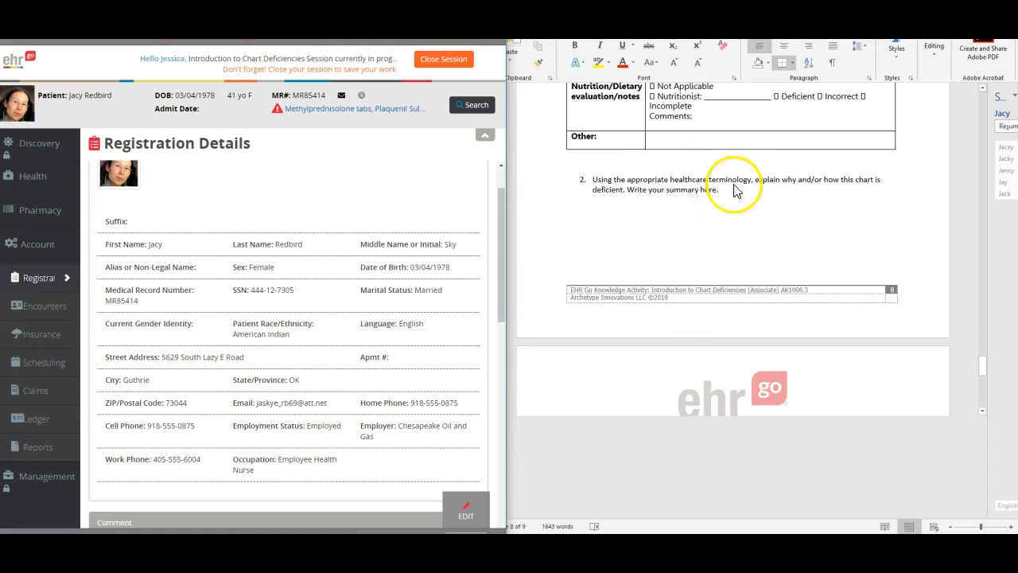
{"action": "mouse_move", "coordinate": [633, 186]}
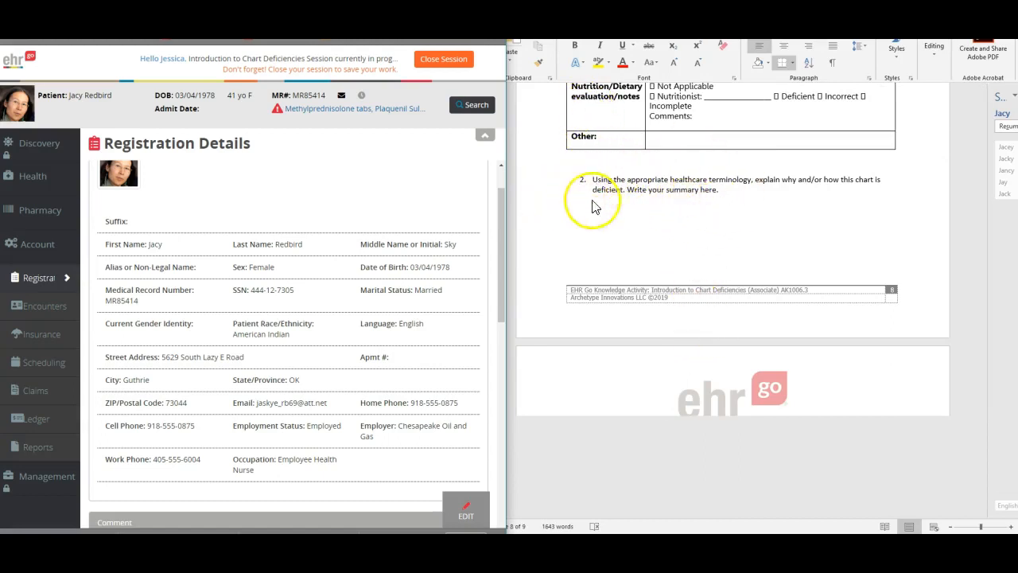
{"action": "mouse_move", "coordinate": [617, 197]}
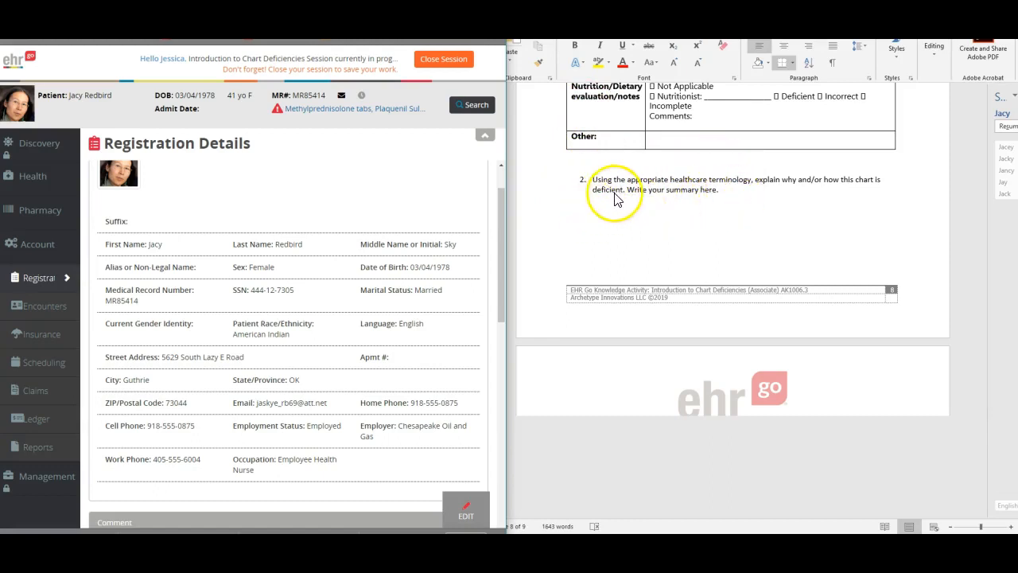
{"action": "mouse_move", "coordinate": [689, 169]}
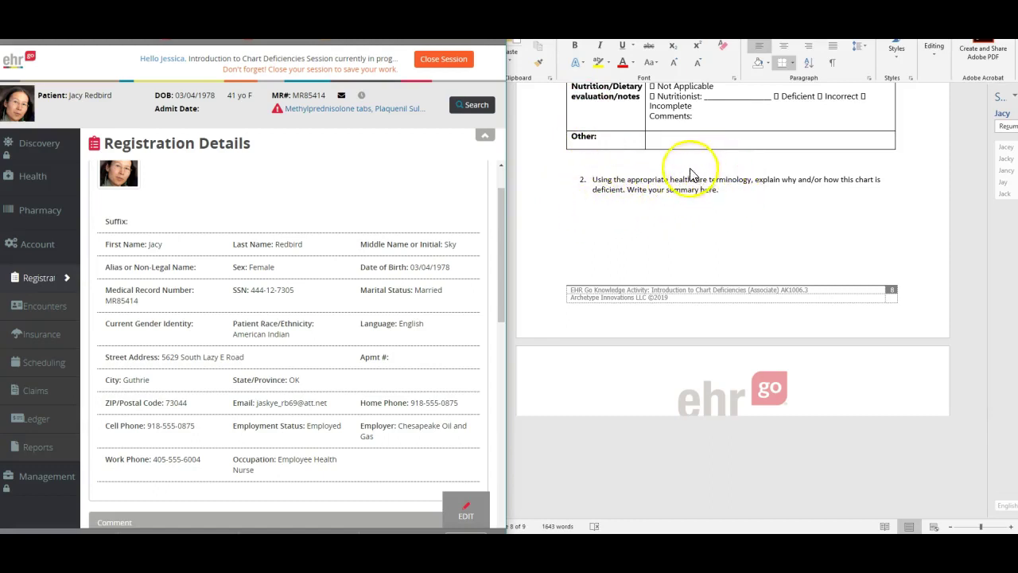
{"action": "mouse_move", "coordinate": [756, 205]}
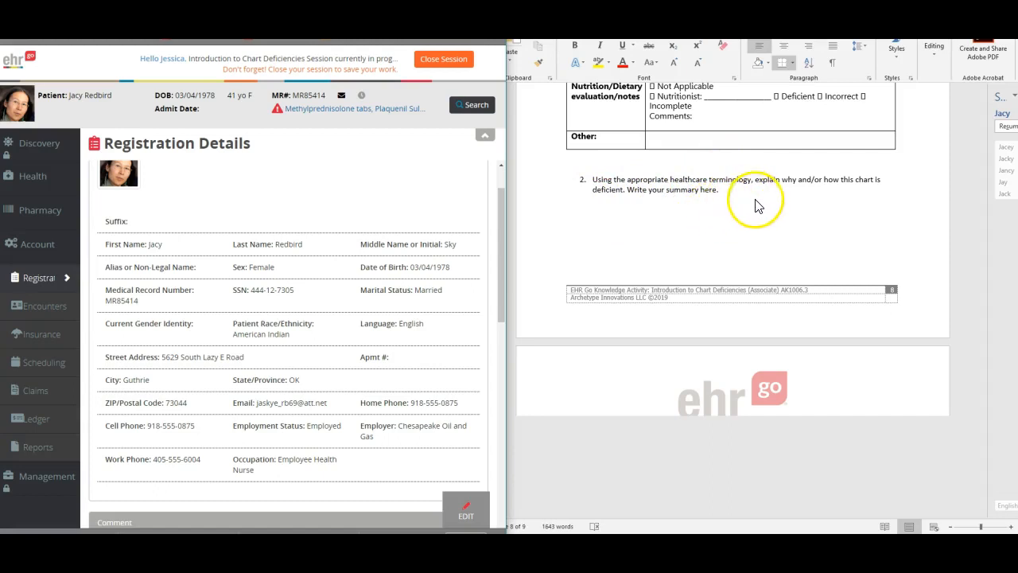
{"action": "mouse_move", "coordinate": [750, 230]}
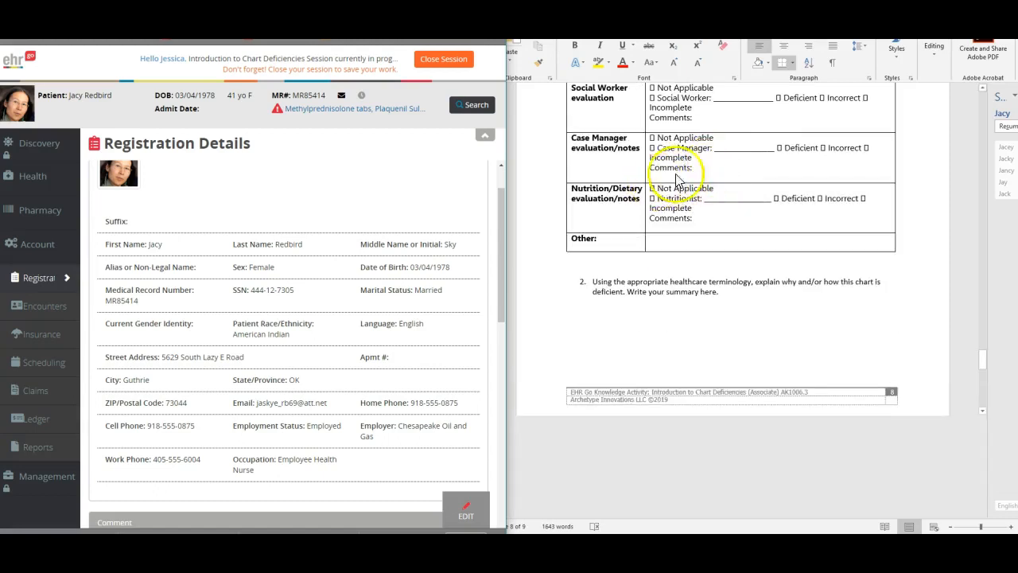
{"action": "scroll", "scroll_direction": "down", "scroll_amount": 3}
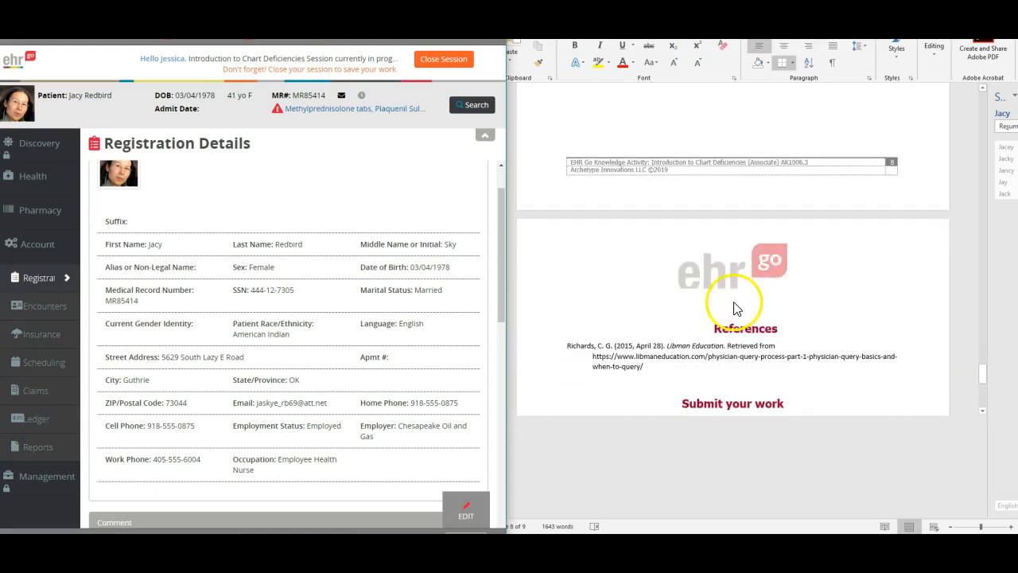
{"action": "scroll", "scroll_direction": "down", "scroll_amount": 3}
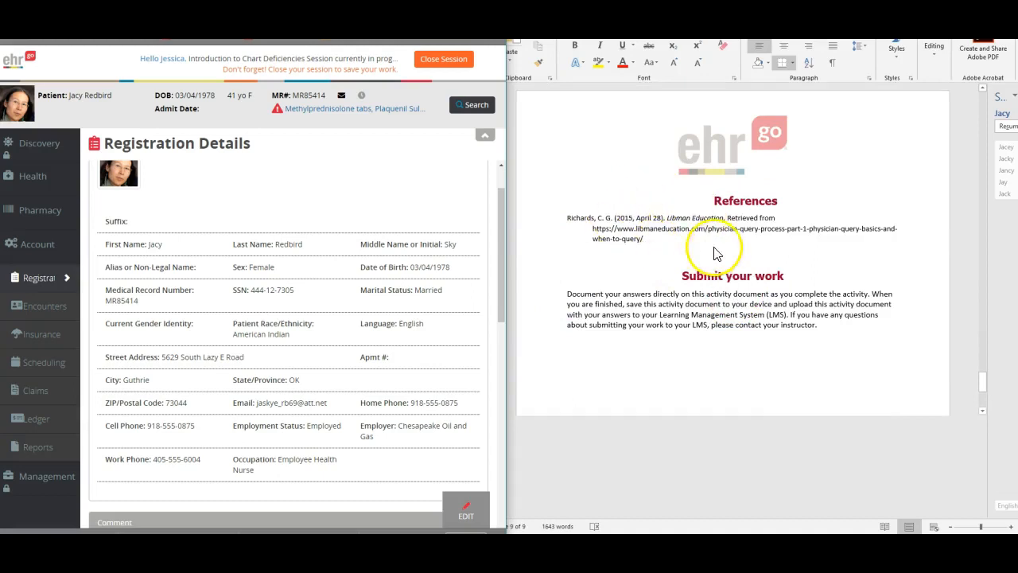